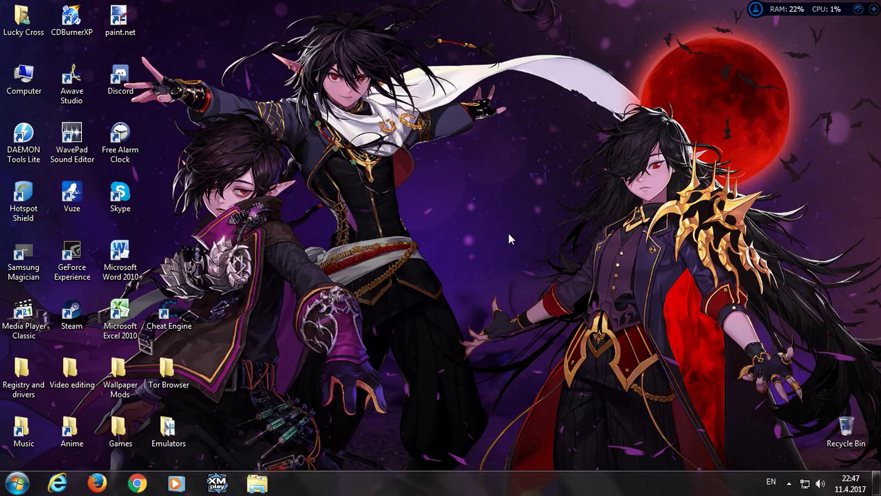
Open the Wallpaper Mods folder and select the BioniX Wallpaper Changer shortcut.
double_click(120, 372)
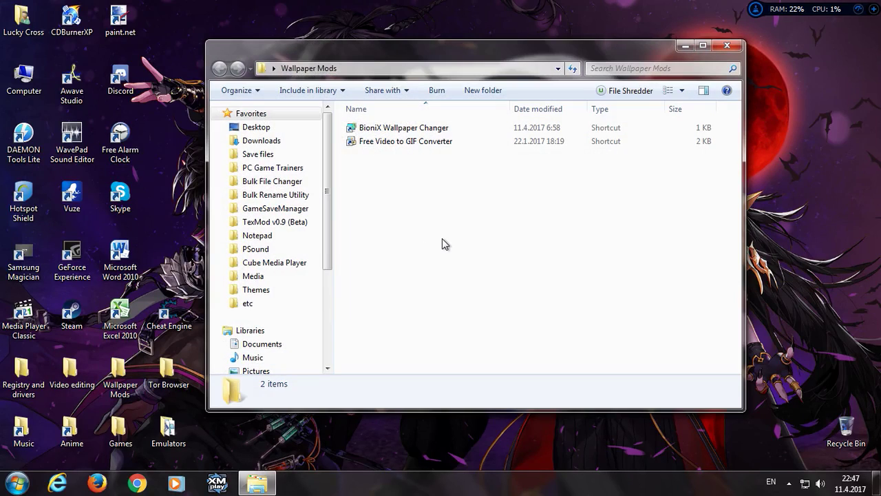
click(405, 141)
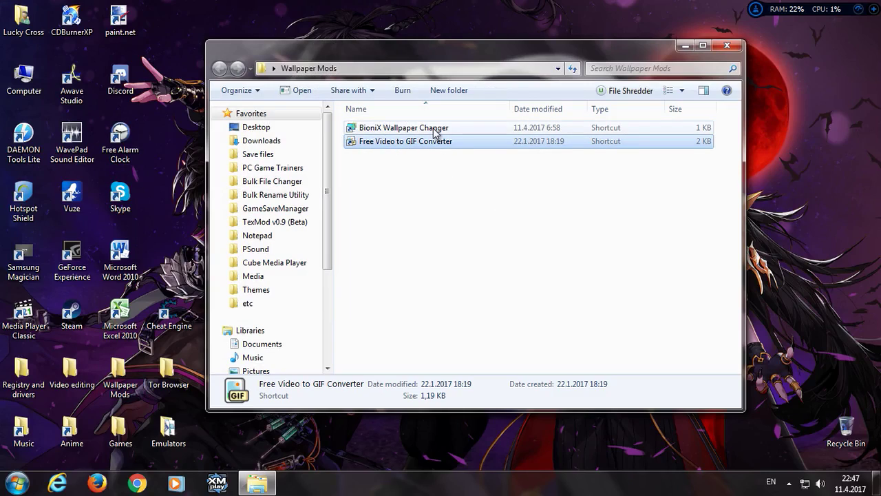
click(403, 128)
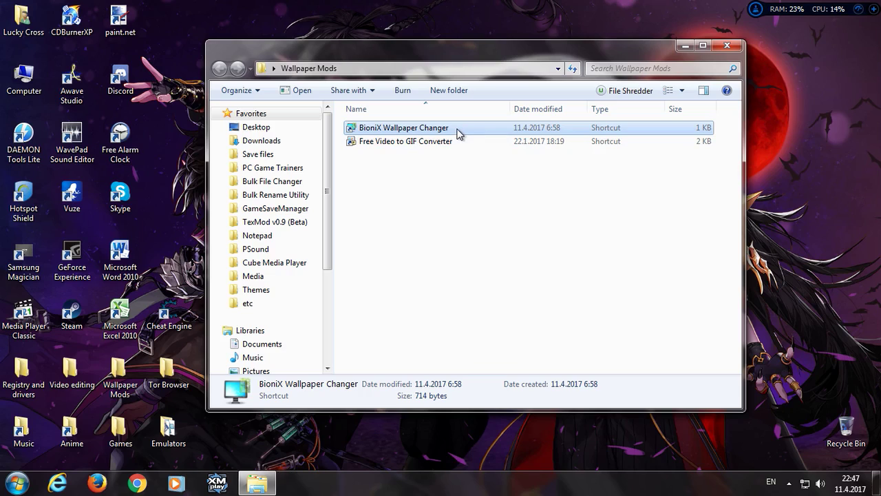
Launch BioniX Wallpaper Changer from its shortcut to show the five-GIF playlist.
double_click(403, 127)
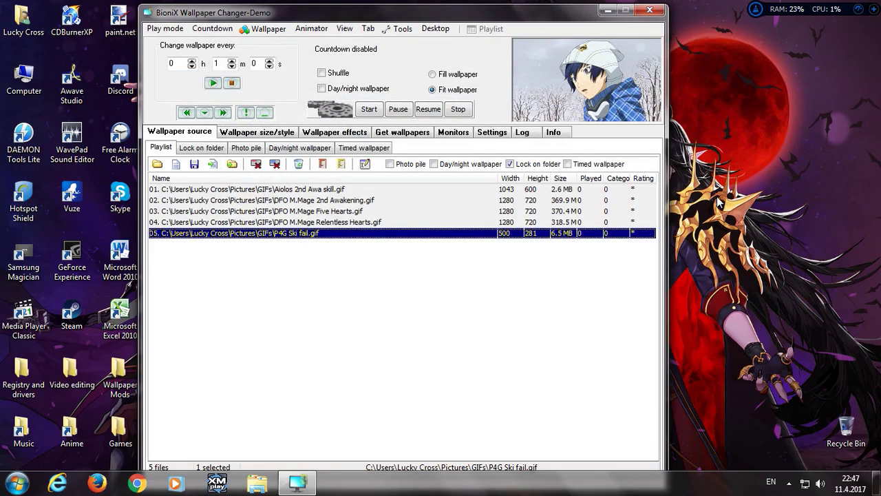
mouse_move(300, 370)
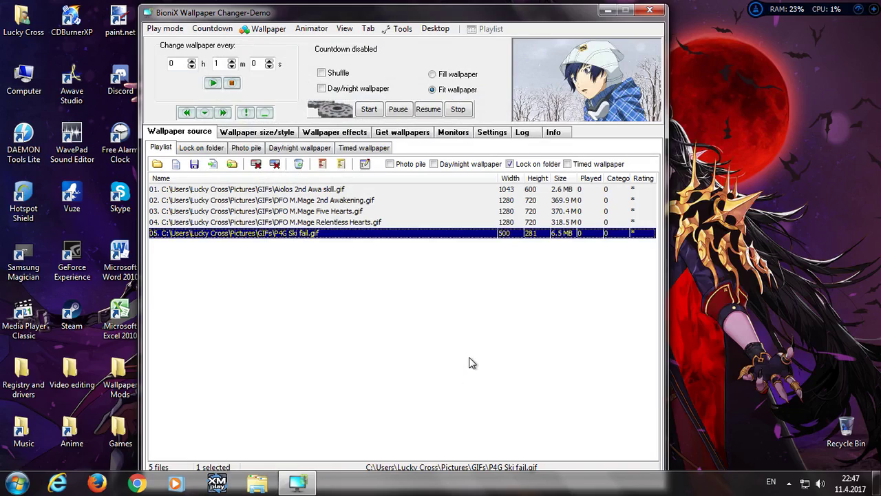
mouse_move(440, 323)
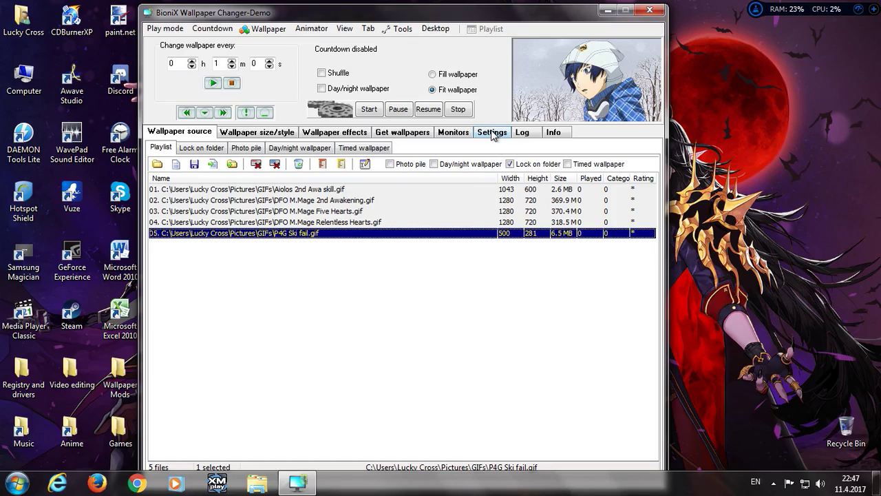
Show the Animated GIFs settings: frame delay 50, full screen, blank desktop, below icons.
click(491, 131)
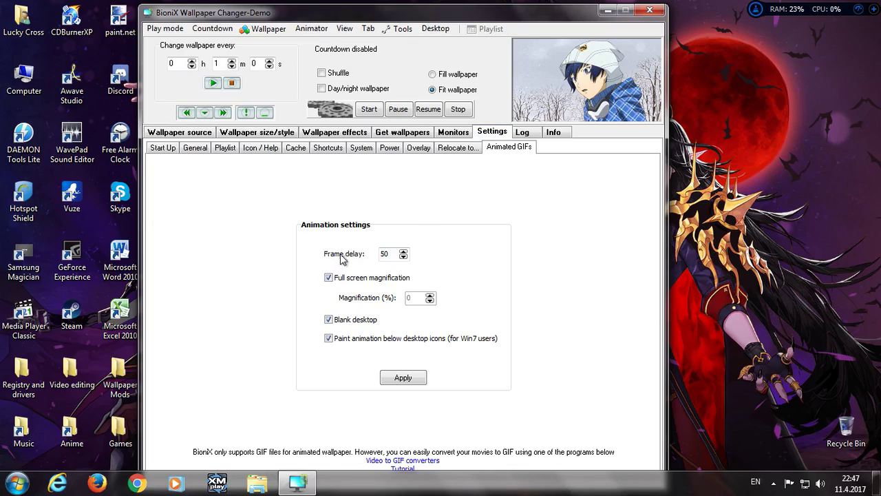
mouse_move(391, 253)
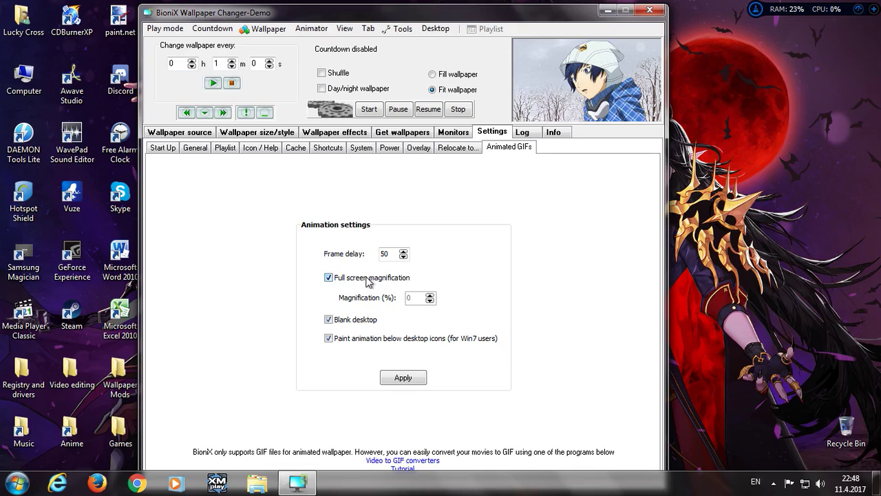
mouse_move(353, 322)
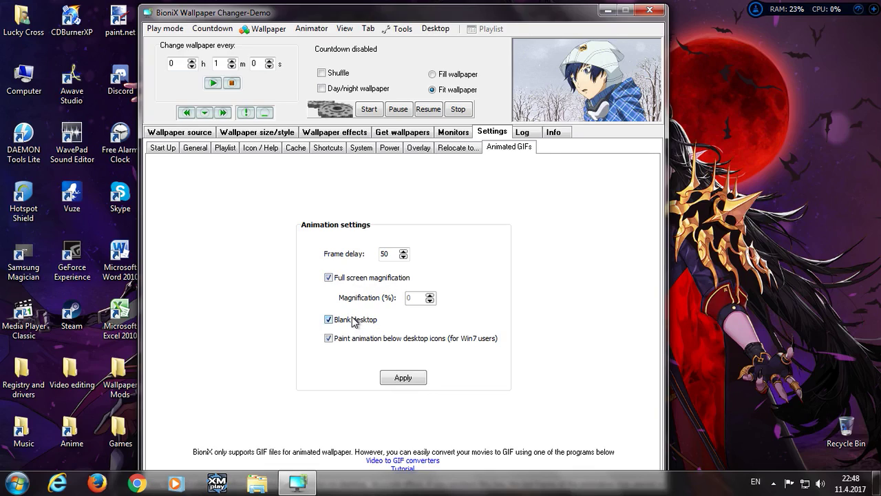
mouse_move(354, 319)
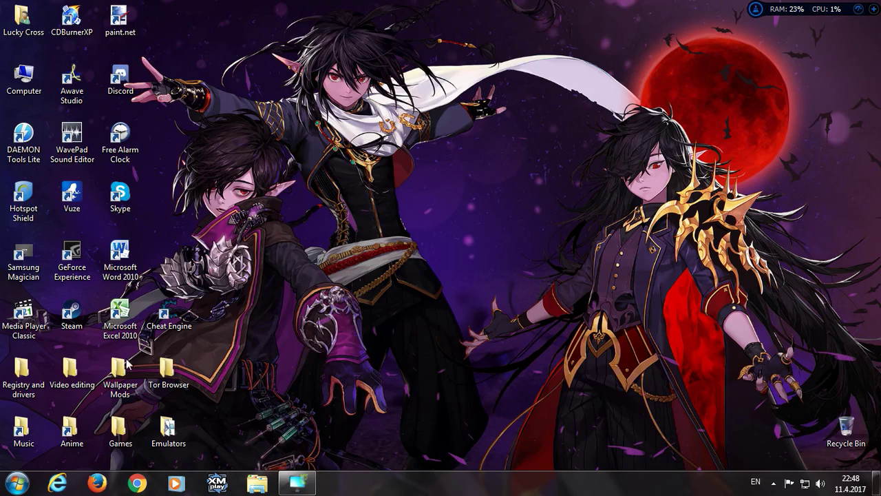
click(119, 138)
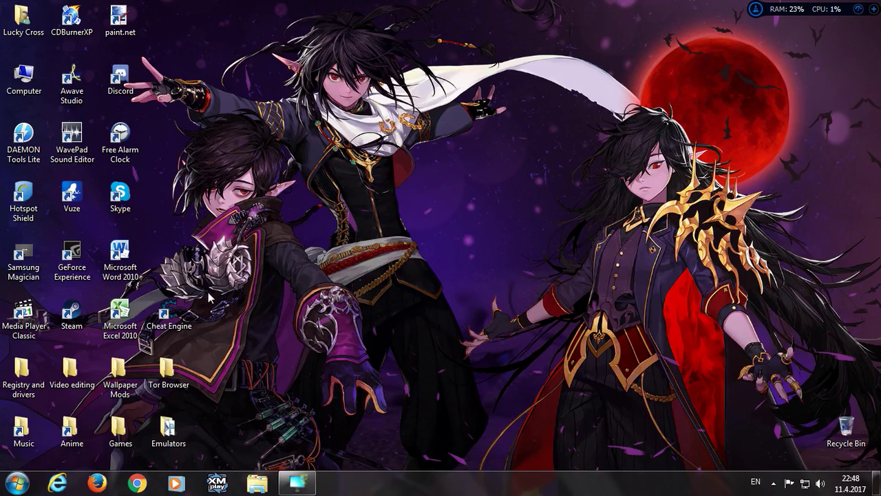
click(296, 482)
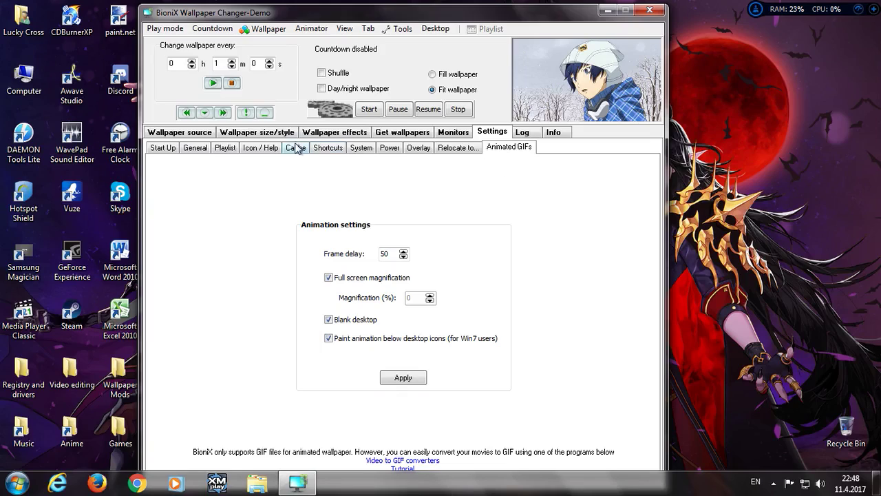
Show the playlist settings with the 15 KB minimum and 400000 KB maximum size filters.
click(224, 148)
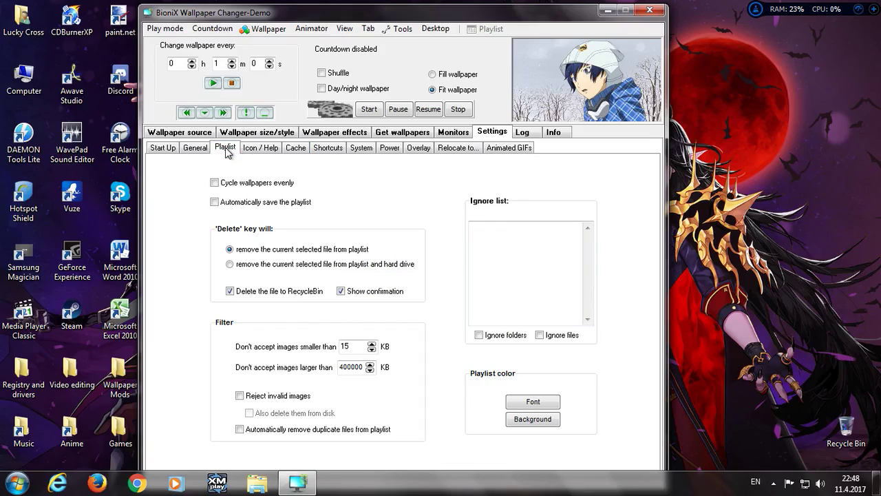
mouse_move(194, 343)
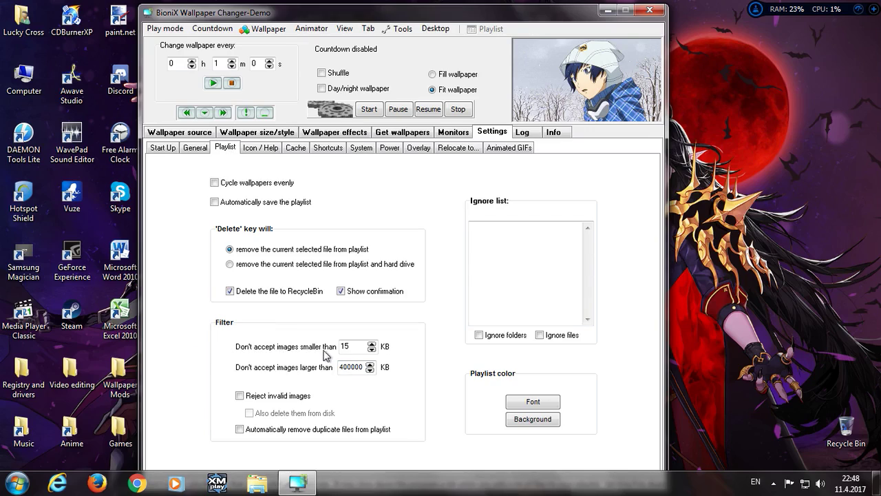
mouse_move(284, 366)
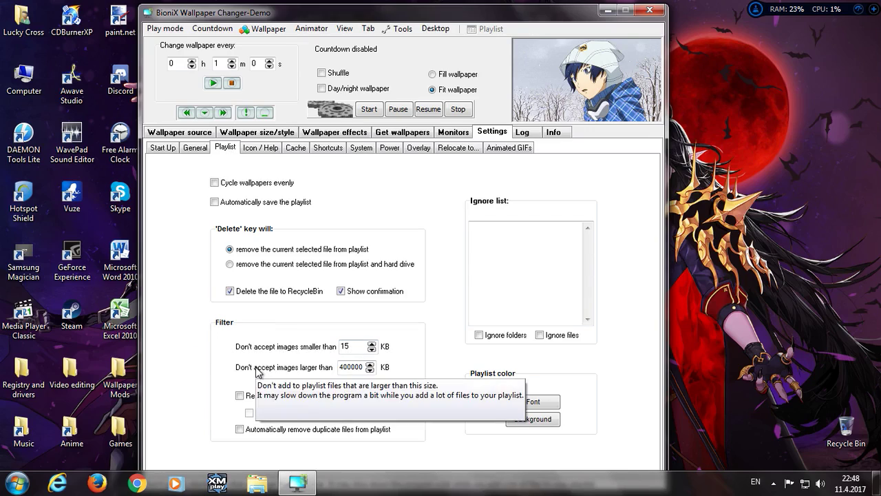
mouse_move(236, 371)
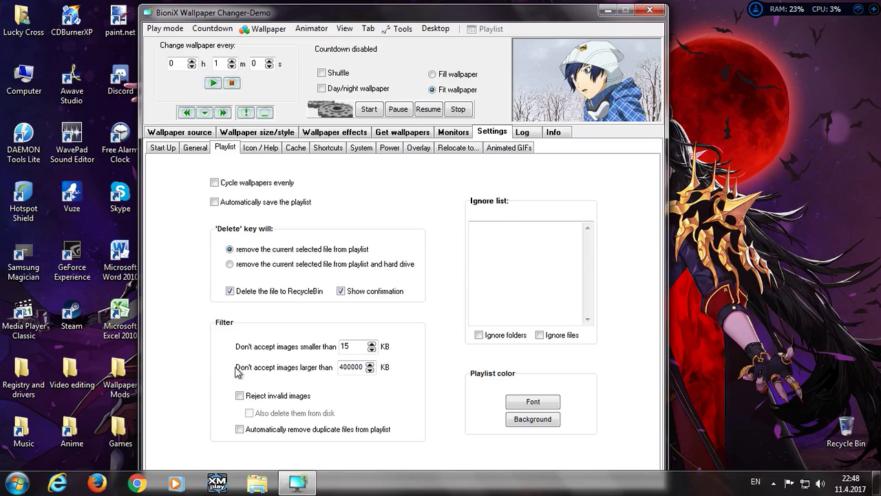
mouse_move(279, 374)
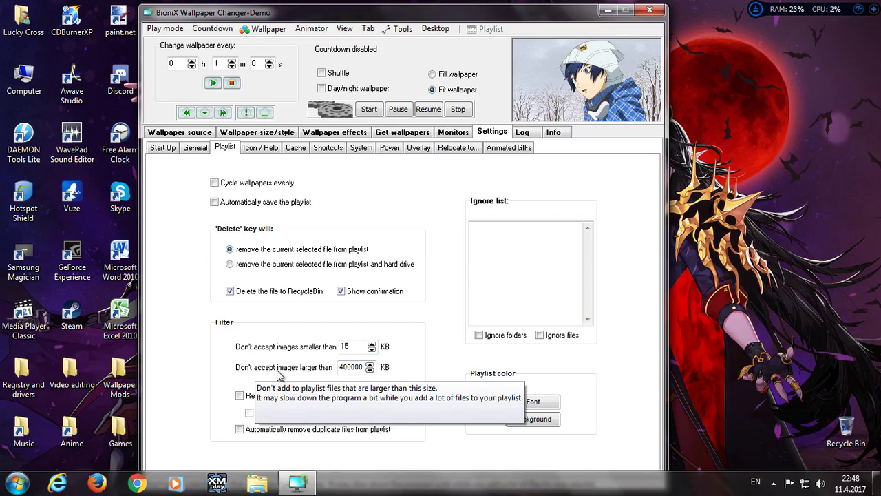
mouse_move(327, 375)
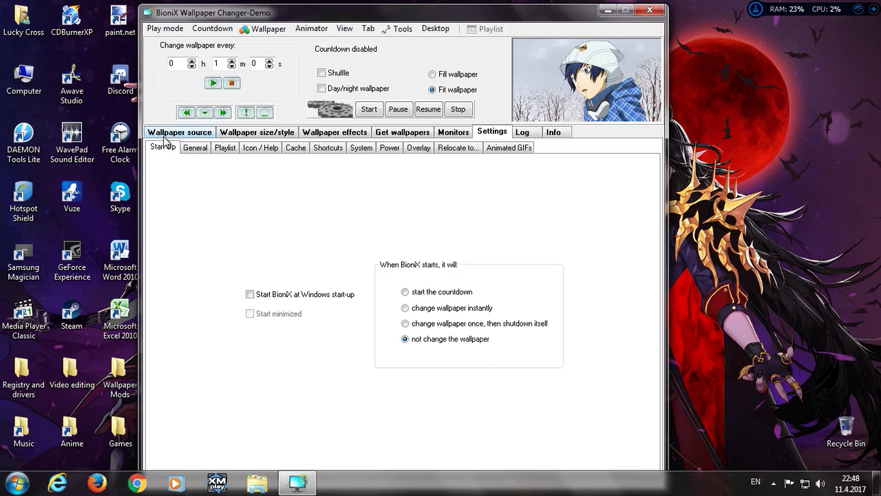
Return to the Wallpaper source playlist of five GIFs locked to Pictures\GIFs.
click(179, 132)
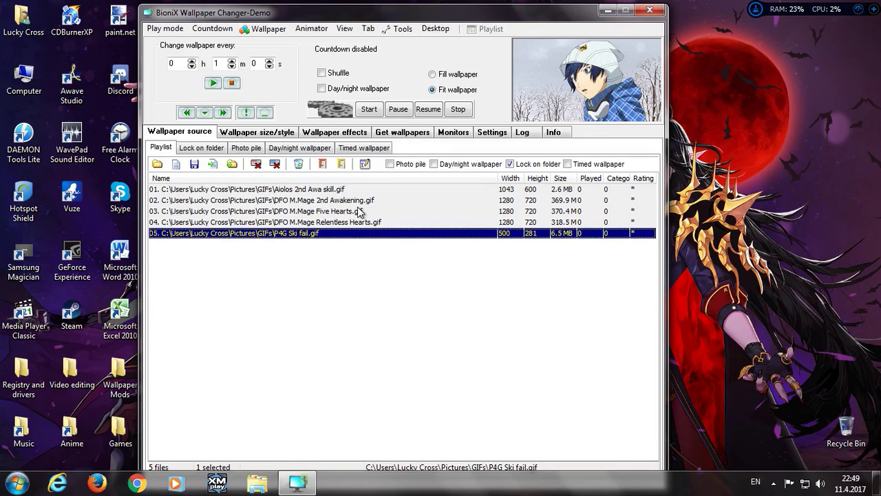
mouse_move(564, 199)
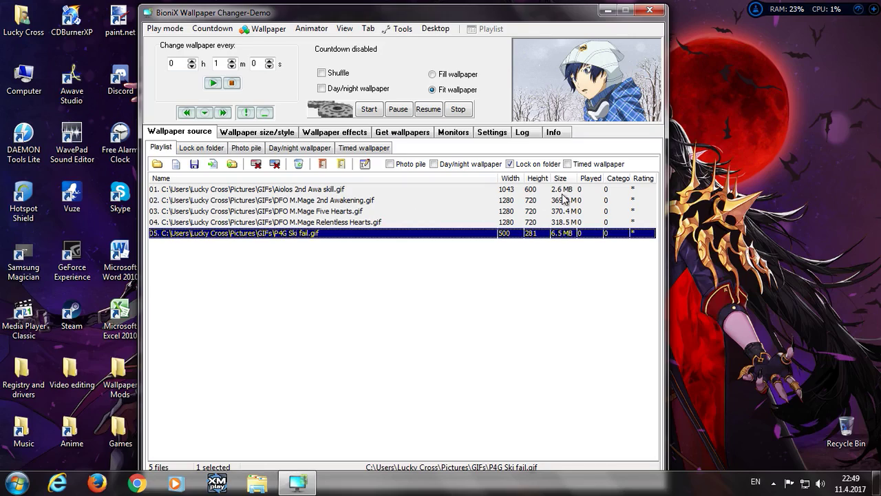
mouse_move(567, 206)
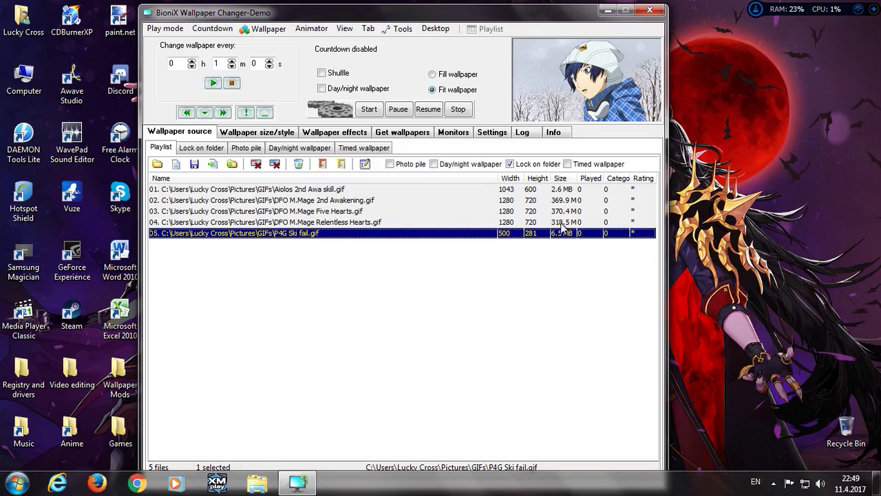
mouse_move(563, 213)
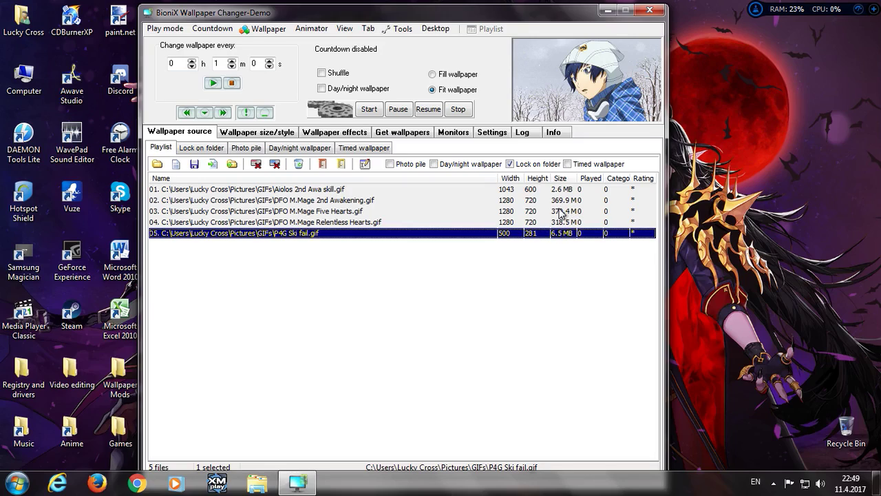
mouse_move(566, 208)
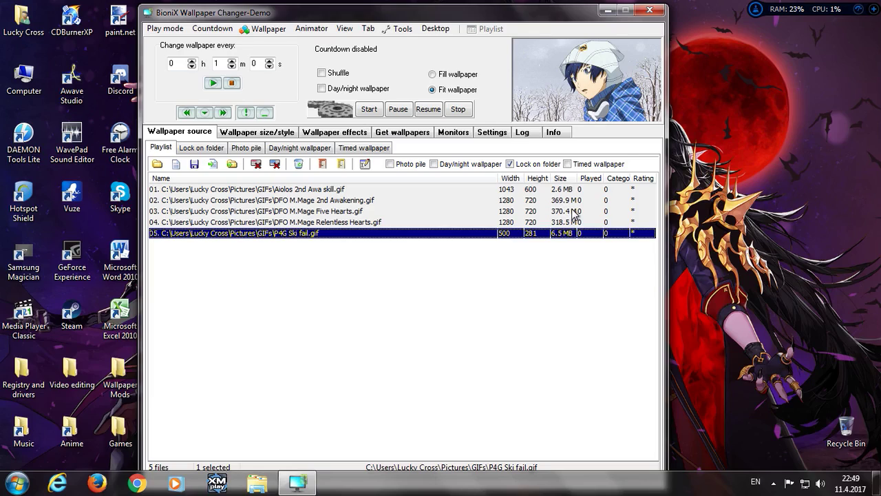
mouse_move(324, 158)
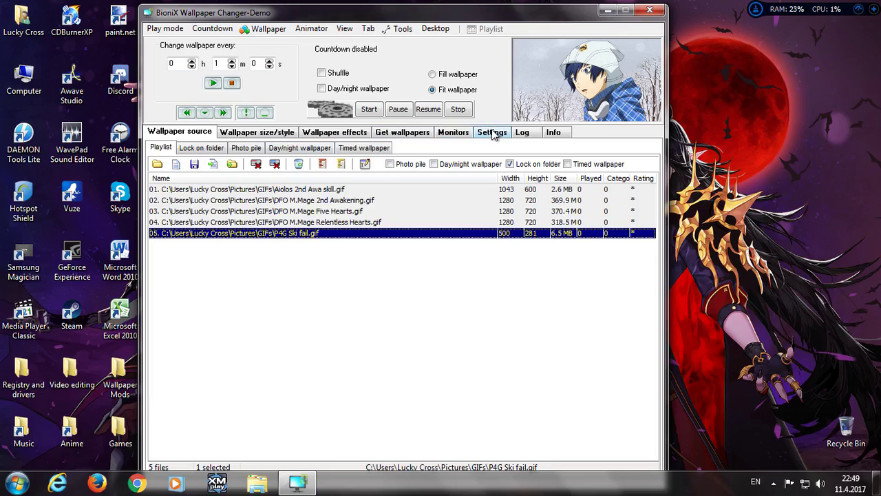
Review the playlist settings, then return to the playlist to select Relentless Hearts.
click(492, 131)
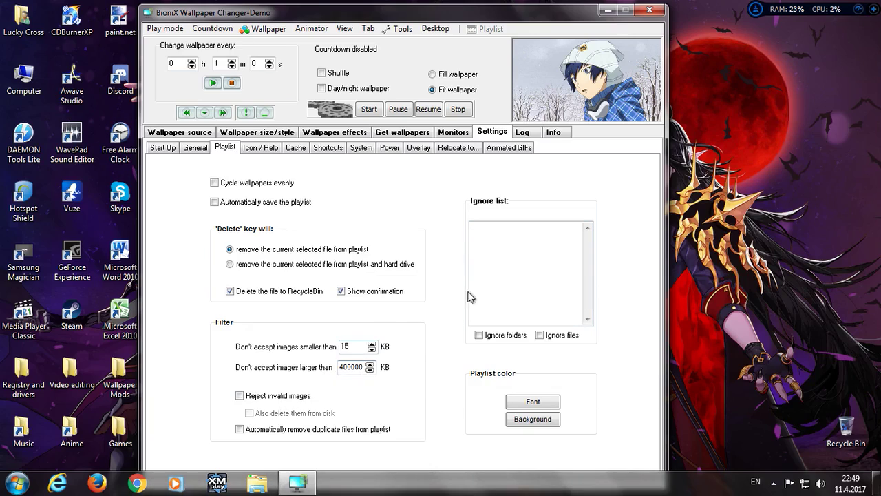
mouse_move(379, 180)
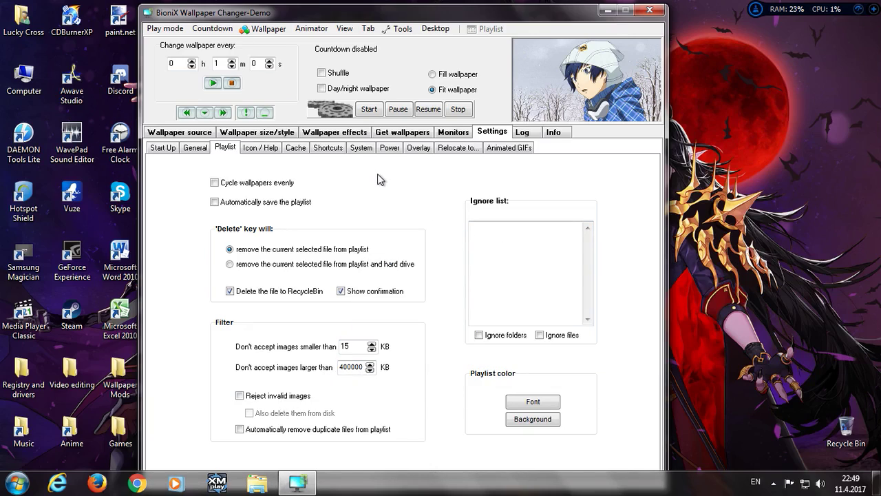
click(179, 132)
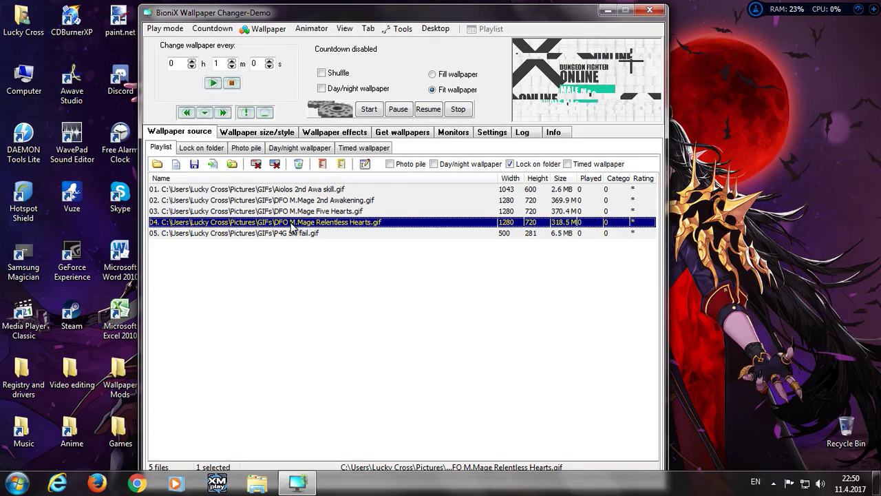
Start the Relentless Hearts GIF as wallpaper and minimize the BioniX window.
click(369, 109)
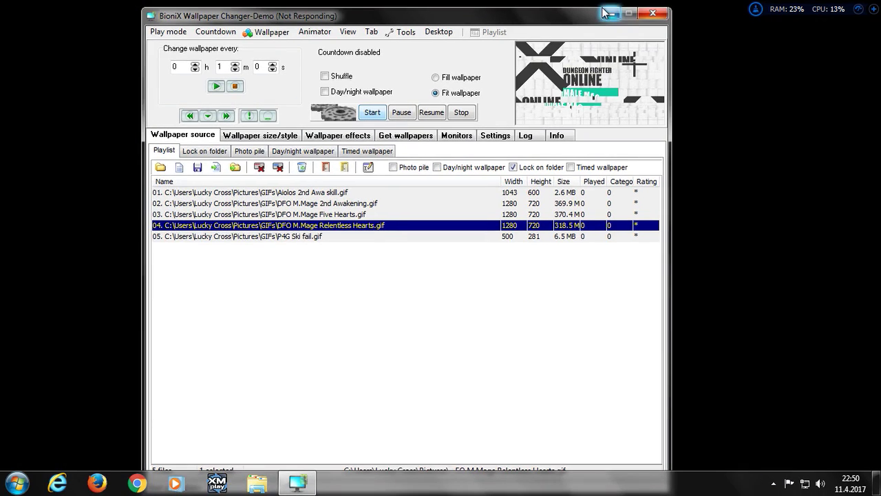
click(608, 13)
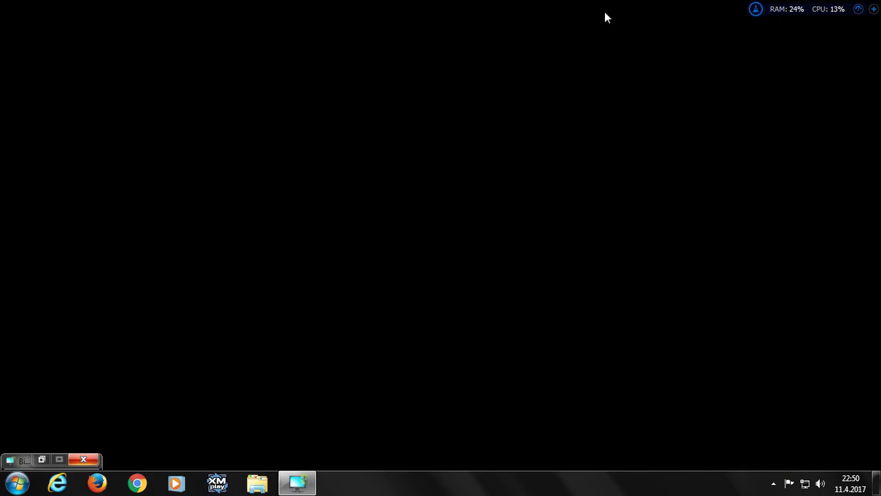
mouse_move(501, 248)
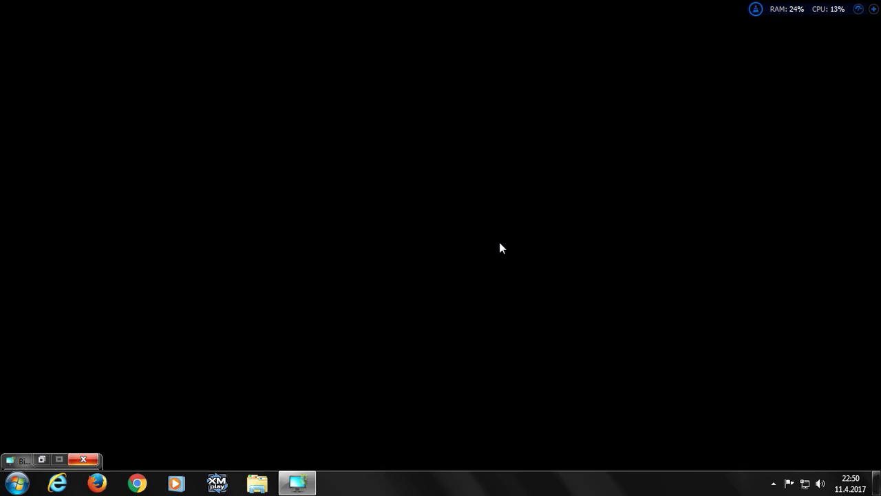
mouse_move(510, 241)
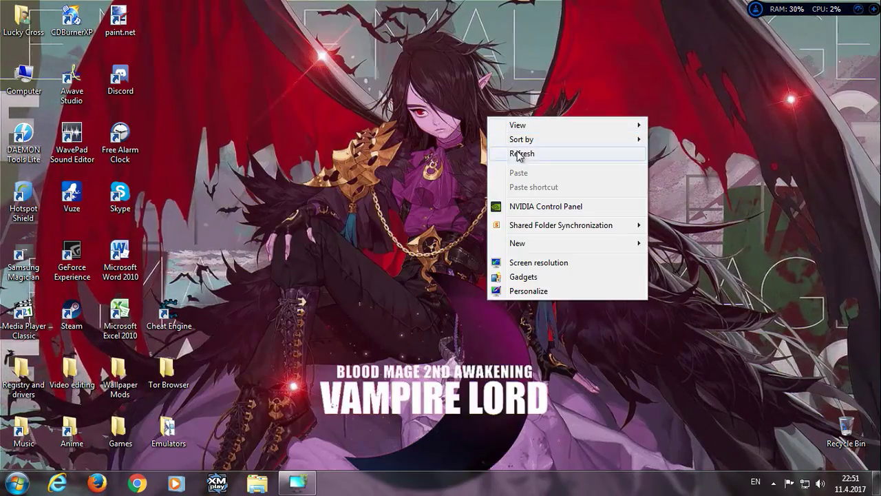
click(521, 153)
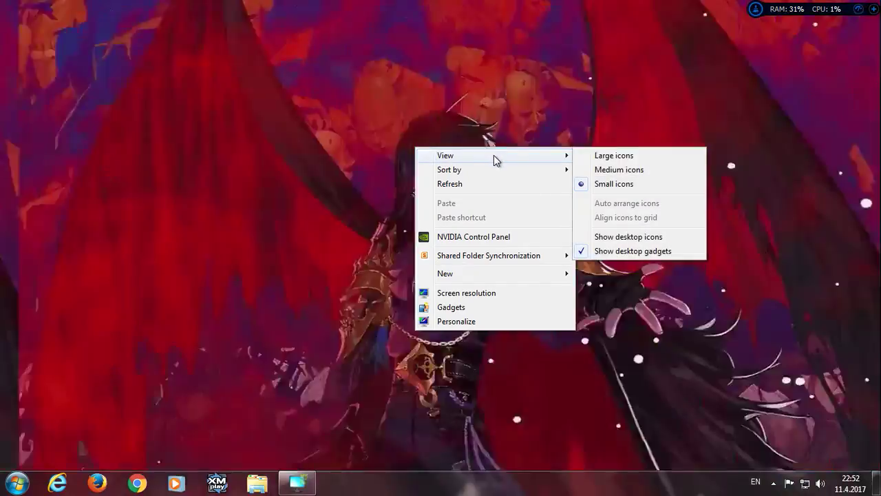
Show the desktop icons over the animated wallpaper and bring up taskbar properties.
click(628, 236)
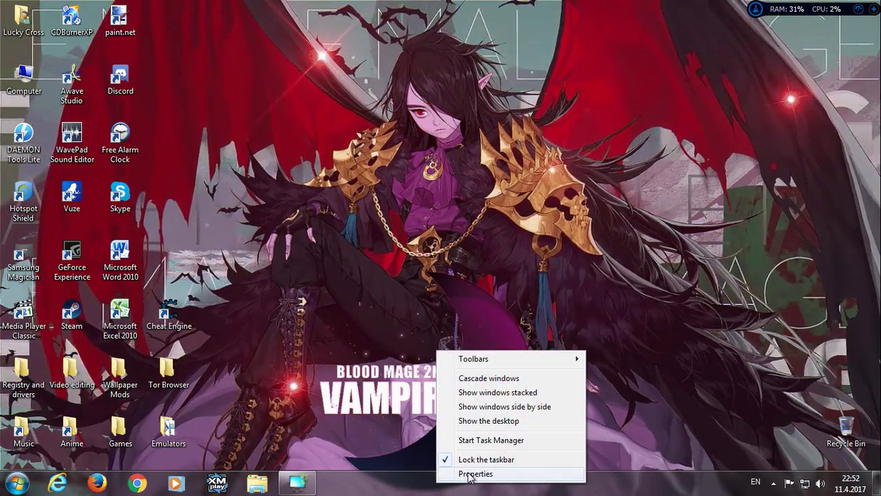
click(475, 473)
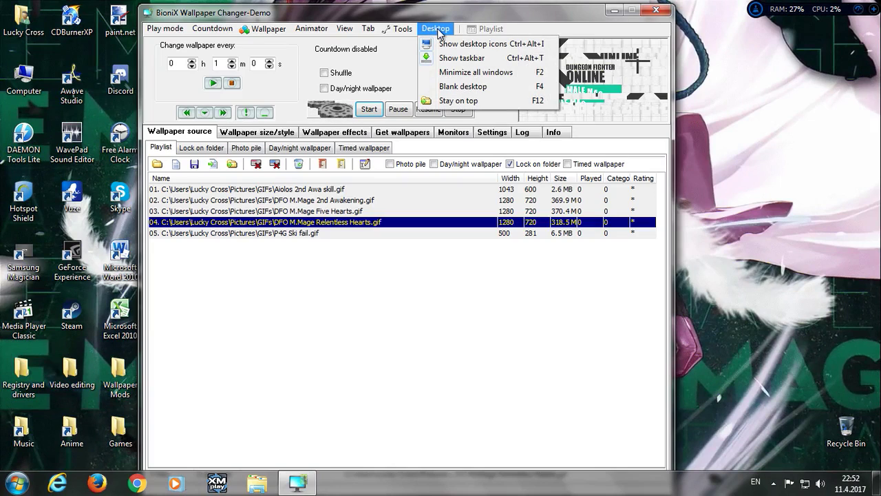
mouse_move(461, 44)
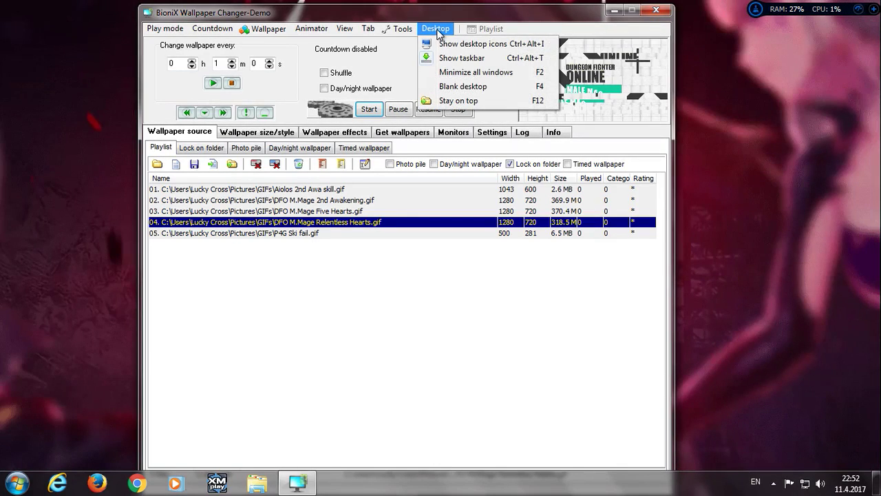
mouse_move(462, 58)
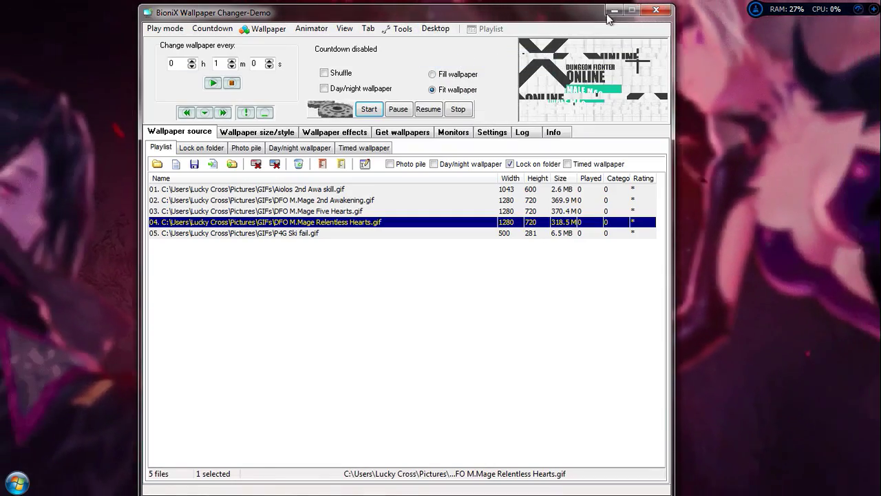
Hide desktop icons and taskbar, view the bare wallpaper, and restore the BioniX window.
click(613, 11)
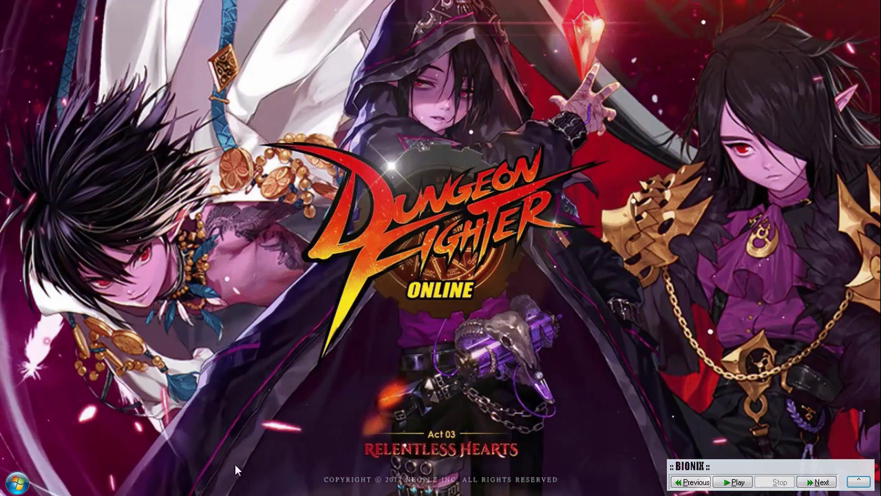
click(9, 485)
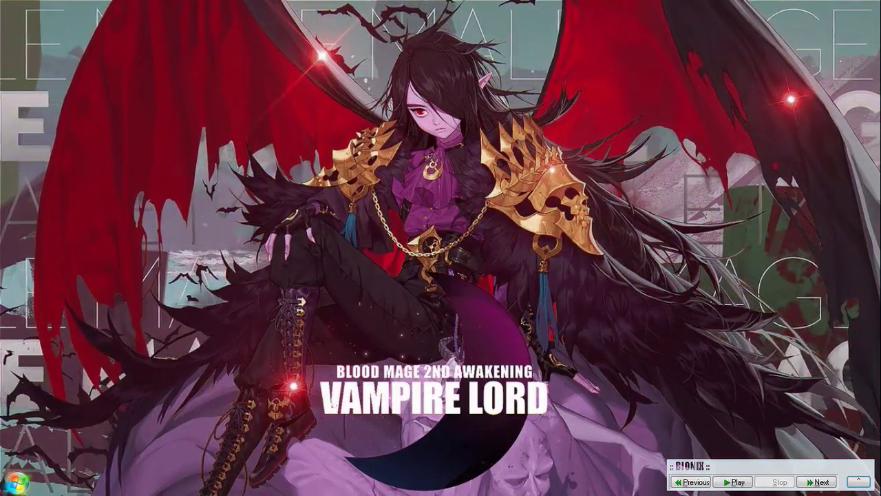
click(816, 481)
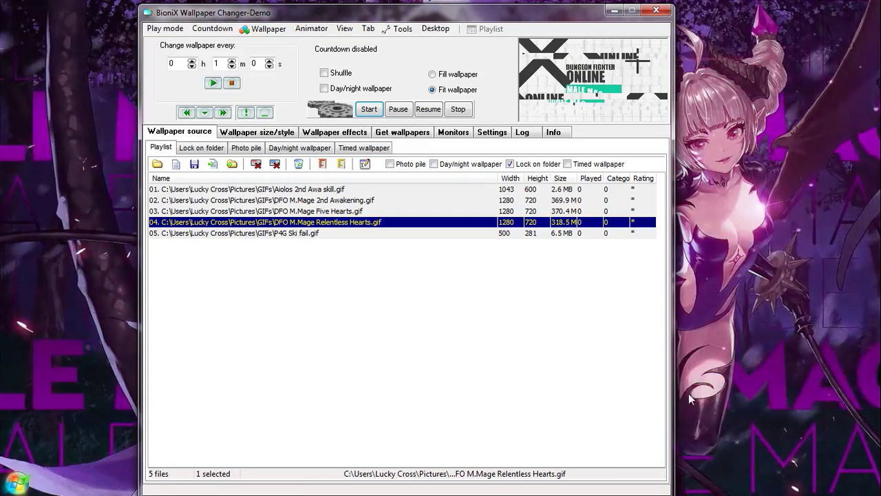
Show the desktop icons and taskbar again and minimize the BioniX window.
click(435, 28)
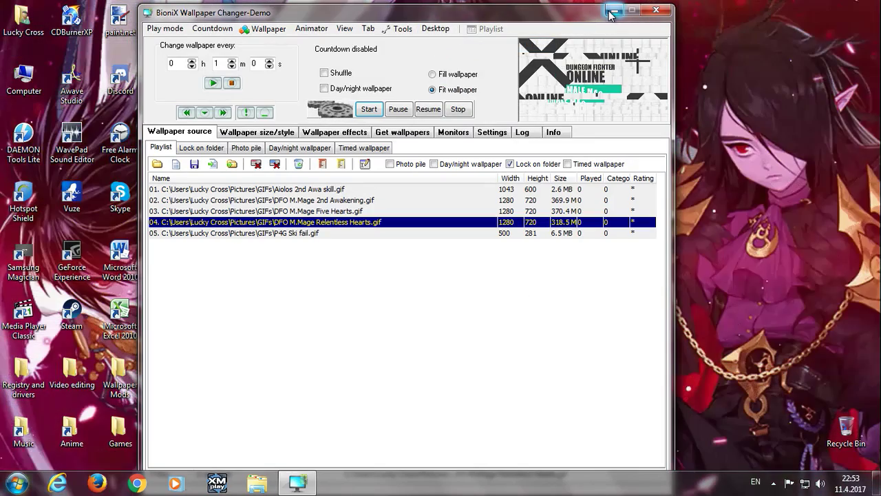
click(612, 11)
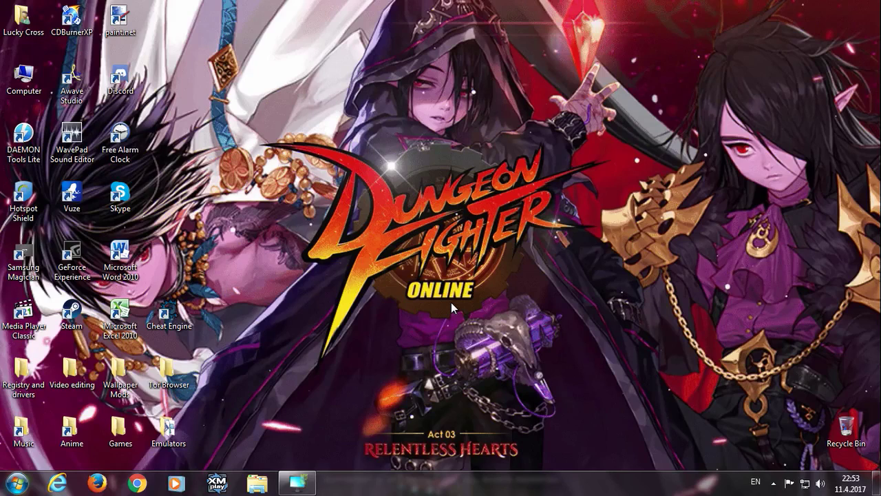
Restore the BioniX main window from the taskbar over the animated wallpaper.
click(295, 481)
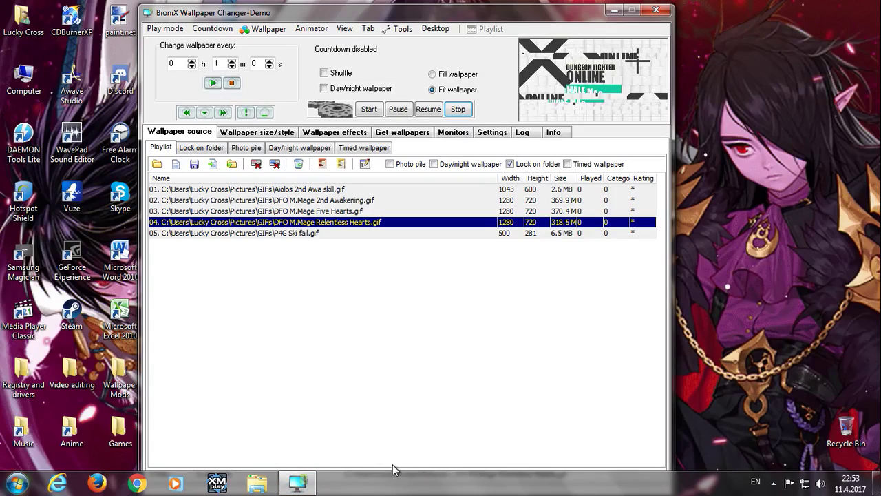
mouse_move(337, 277)
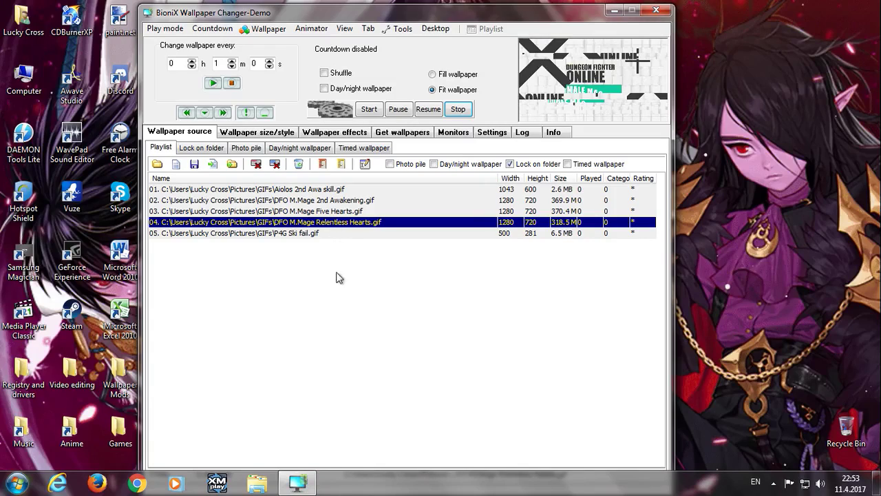
mouse_move(345, 316)
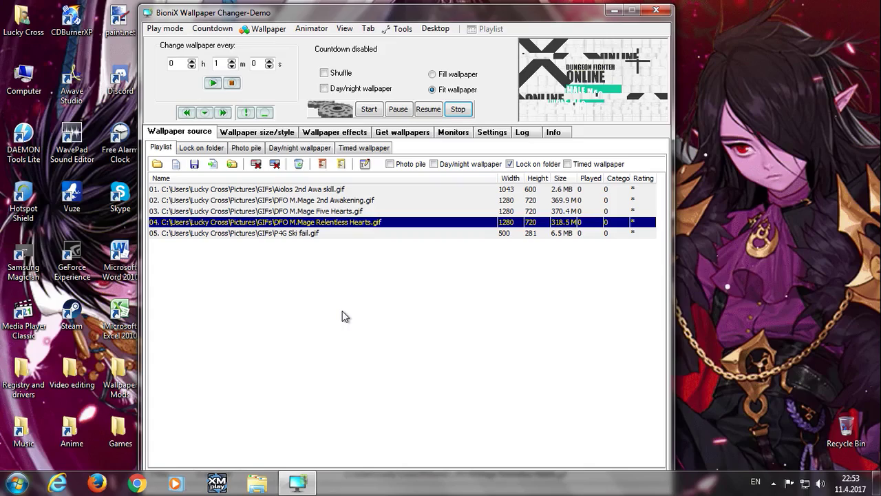
mouse_move(274, 217)
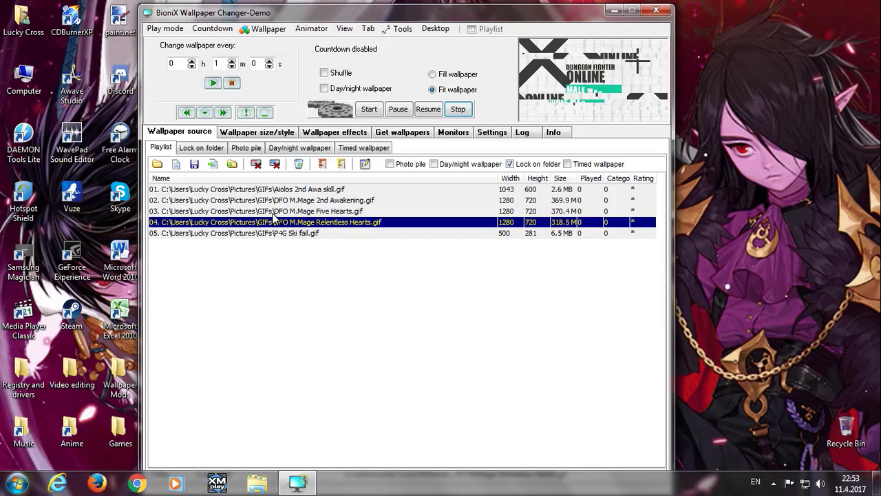
mouse_move(294, 216)
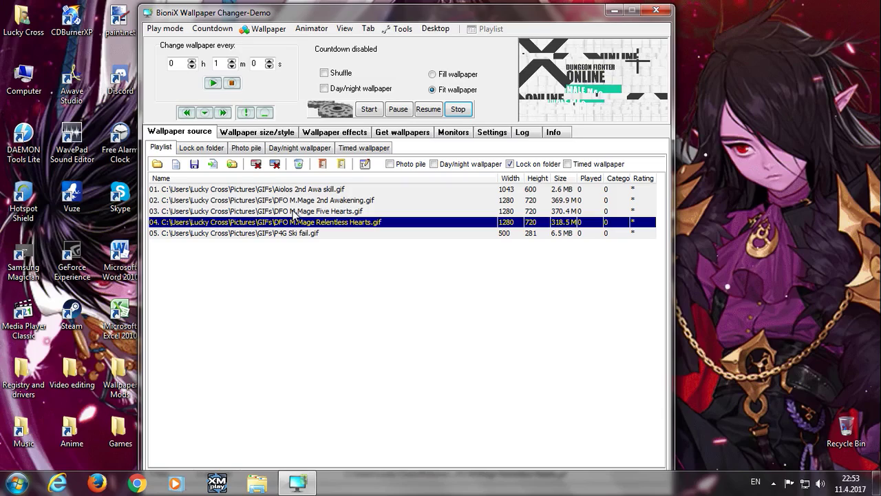
mouse_move(699, 260)
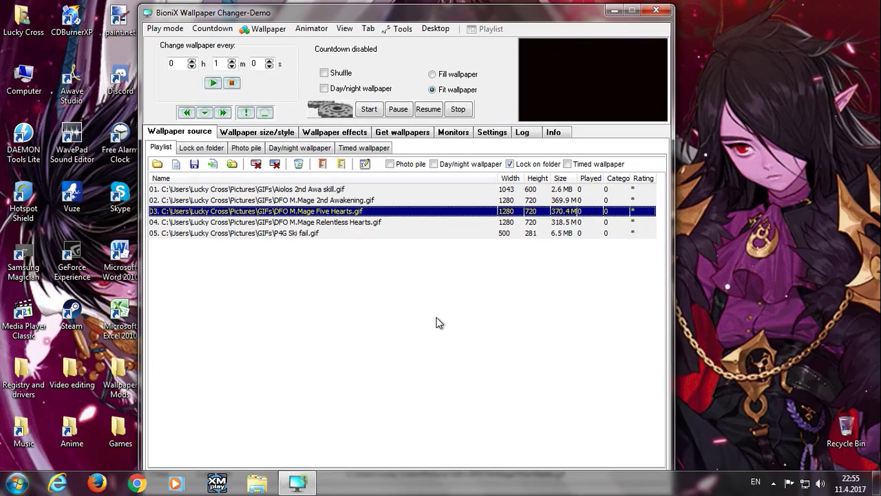
mouse_move(369, 109)
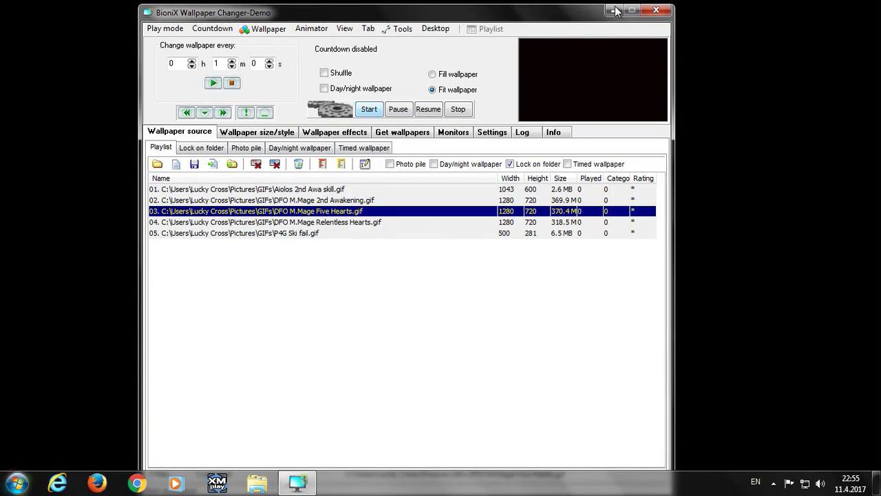
mouse_move(447, 299)
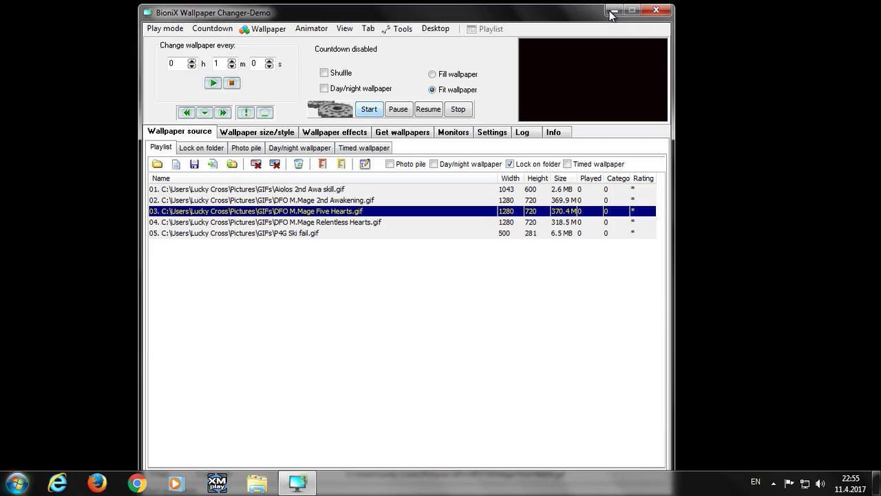
mouse_move(448, 346)
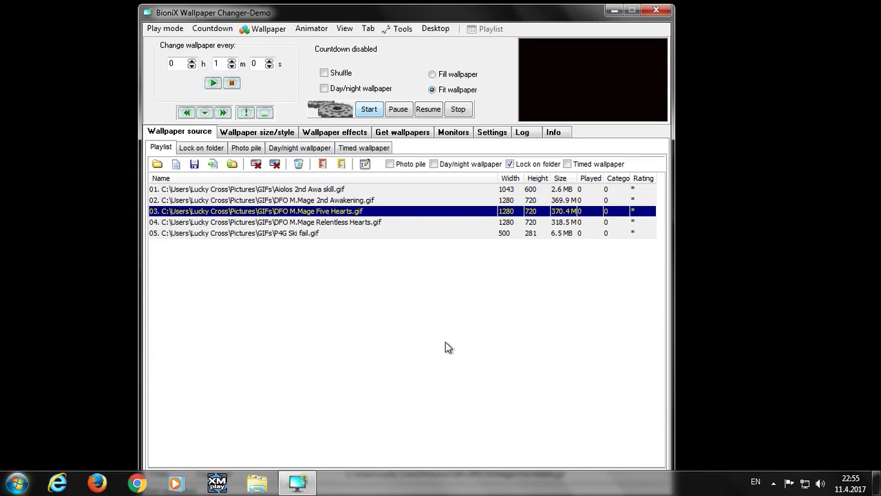
mouse_move(453, 314)
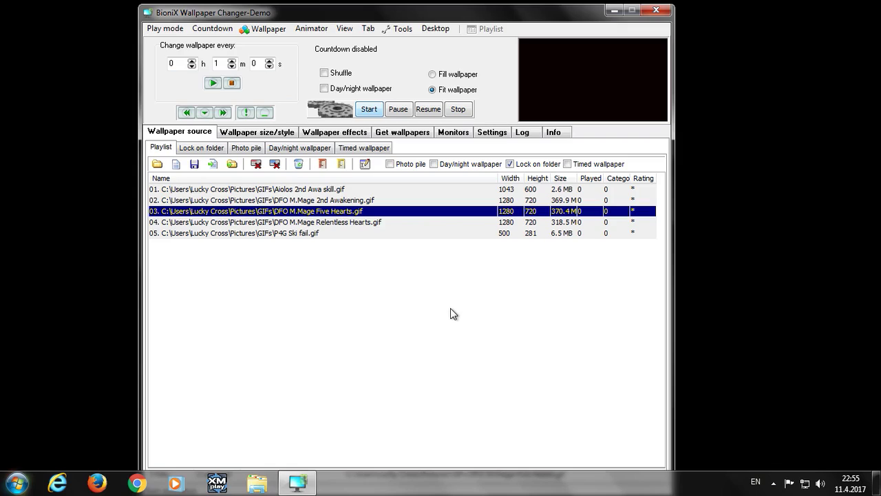
mouse_move(462, 331)
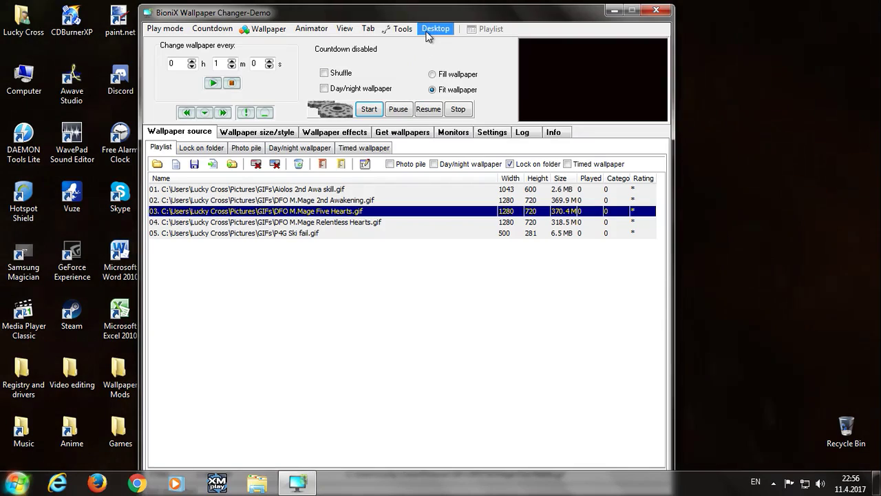
click(435, 28)
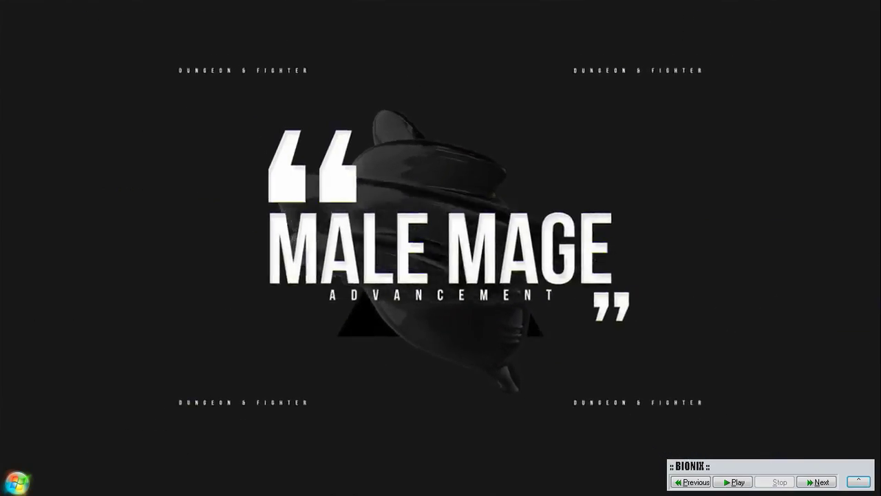
click(818, 482)
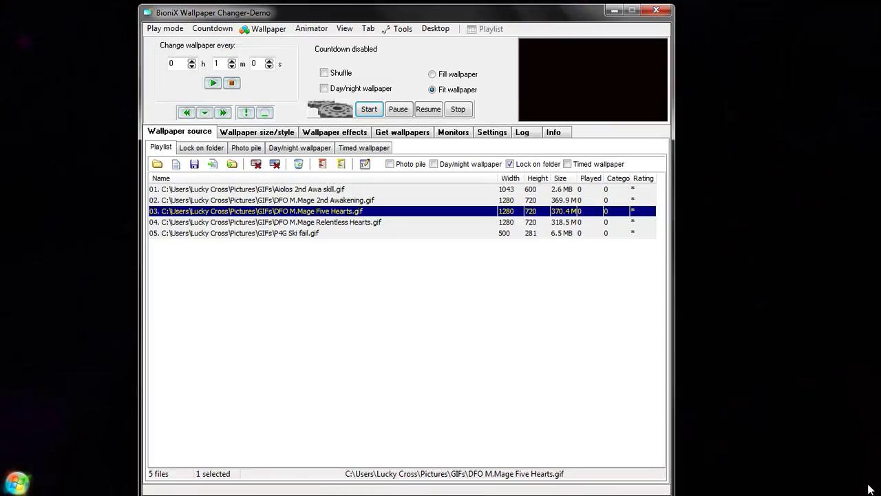
Show the Animated GIFs settings, with frame delay 45 and below-icons painting enabled.
click(492, 132)
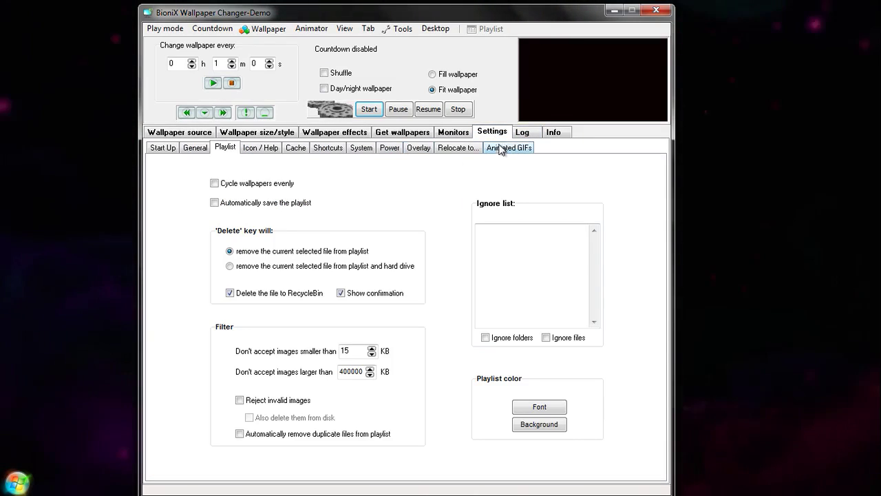
click(509, 147)
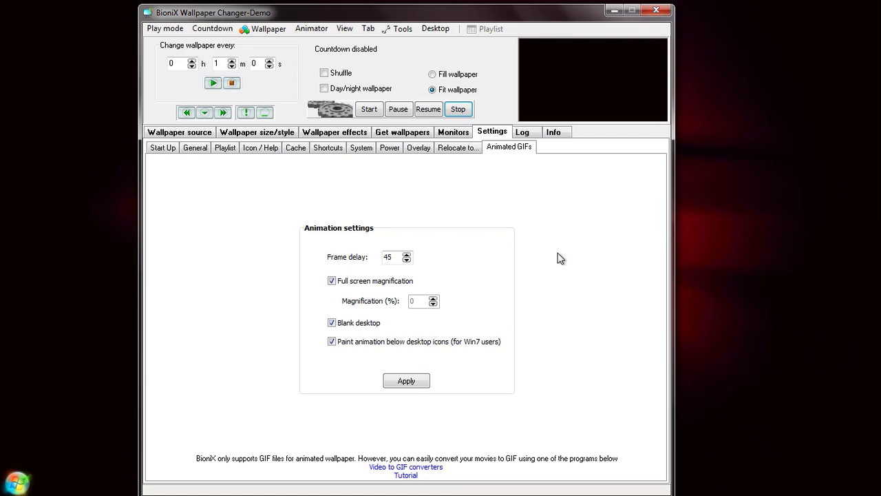
mouse_move(542, 353)
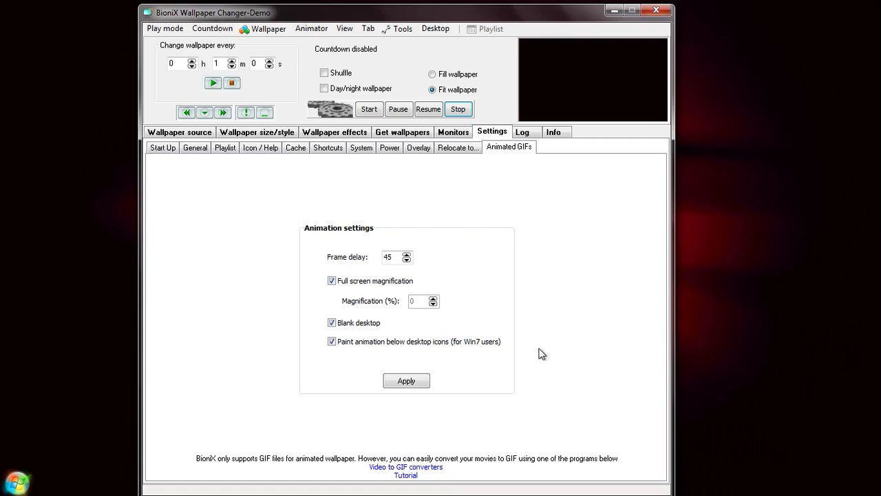
mouse_move(357, 460)
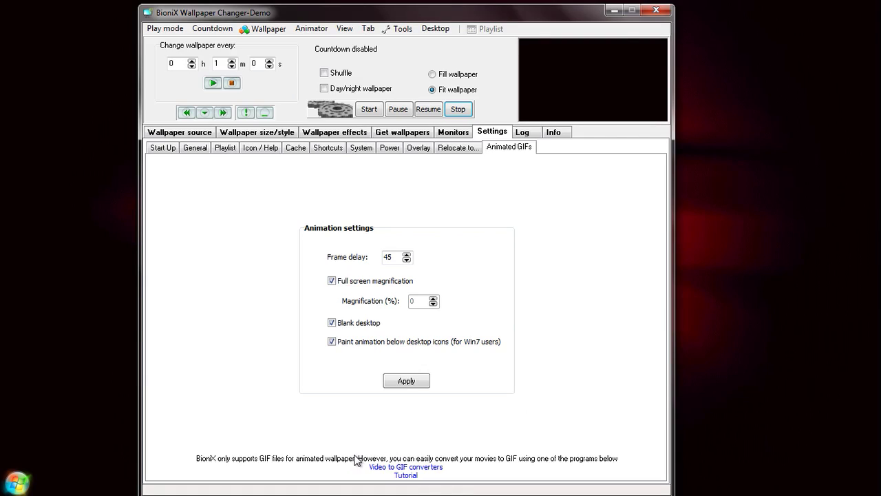
mouse_move(387, 425)
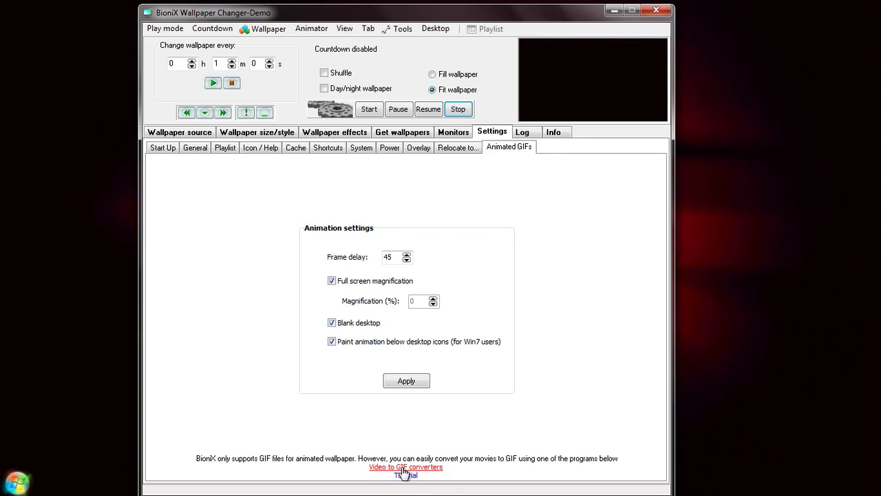
mouse_move(427, 475)
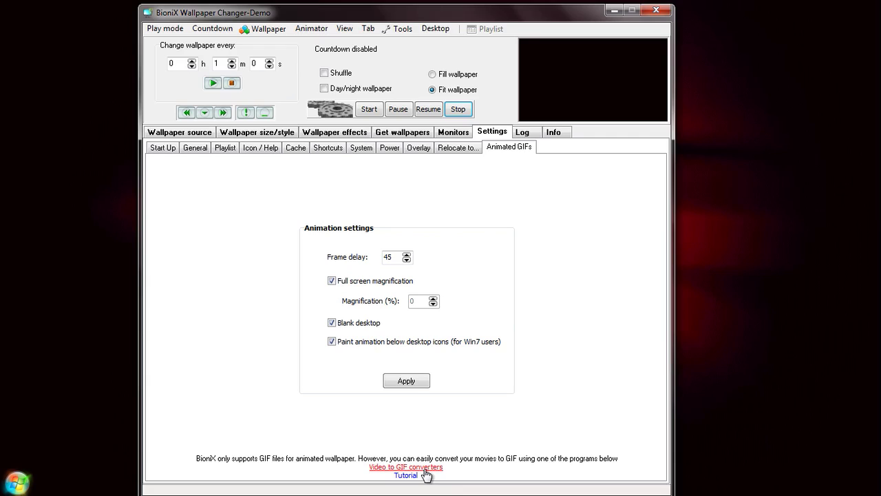
mouse_move(405, 475)
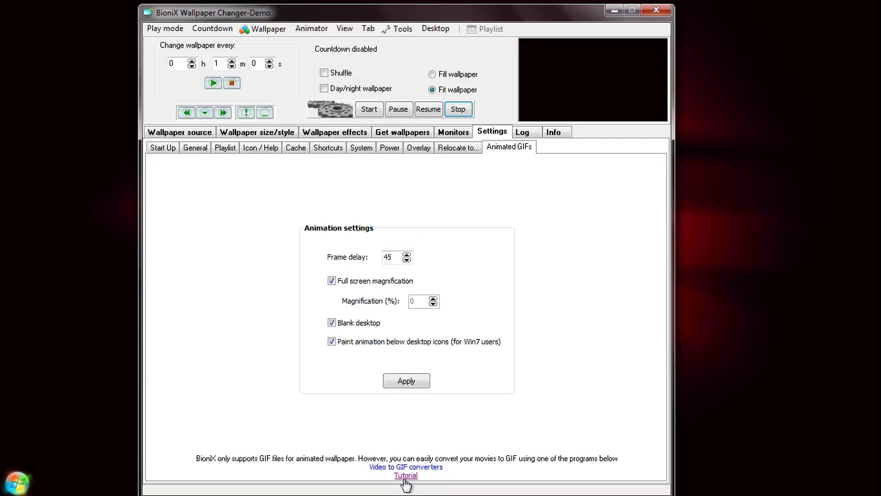
click(405, 475)
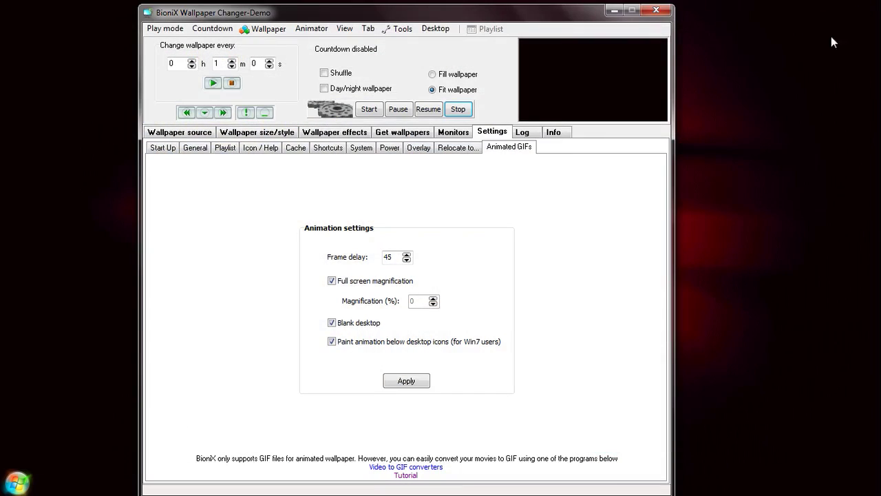
mouse_move(532, 189)
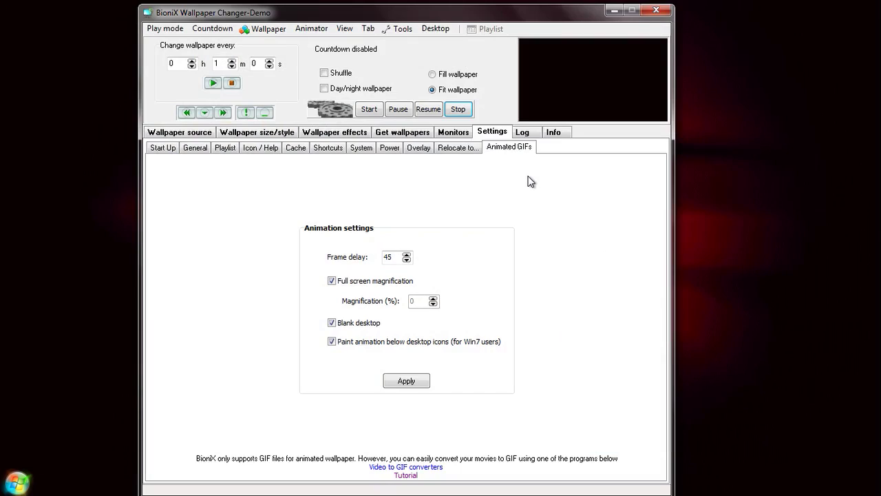
mouse_move(555, 200)
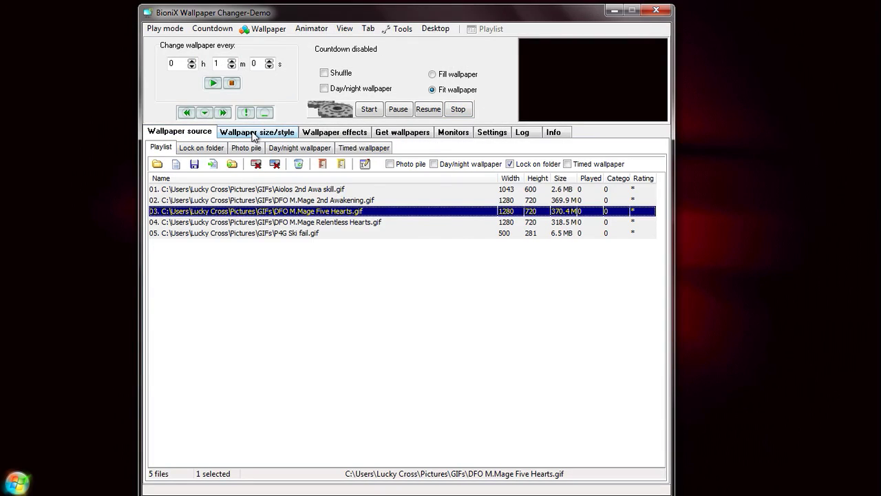
Review wallpaper style, Start Up, Icon / Help and Power options, then return to Wallpaper source.
click(256, 131)
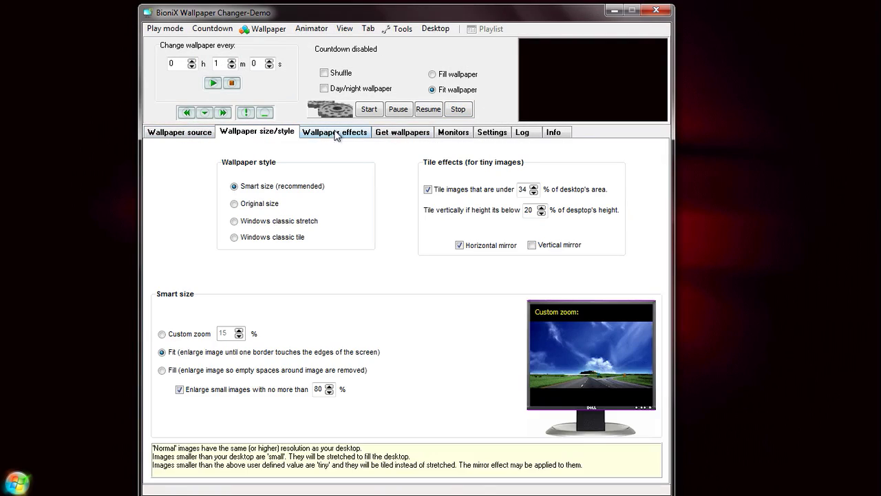
click(492, 131)
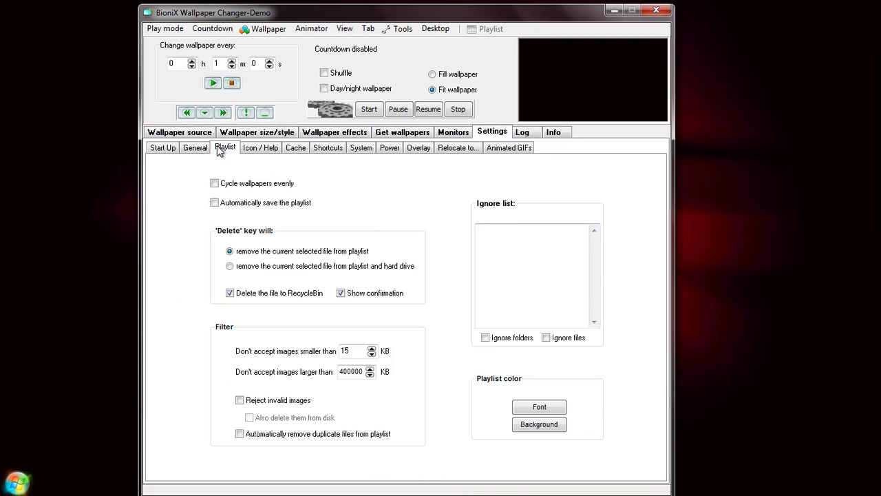
click(162, 148)
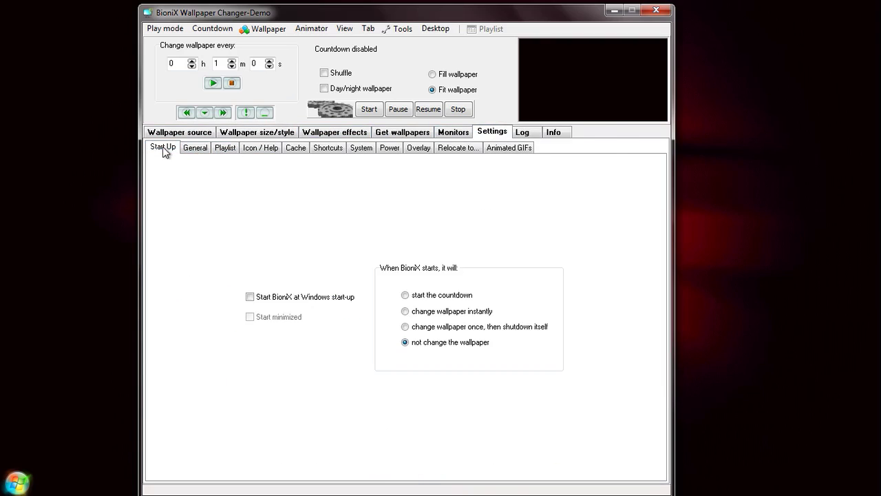
click(260, 147)
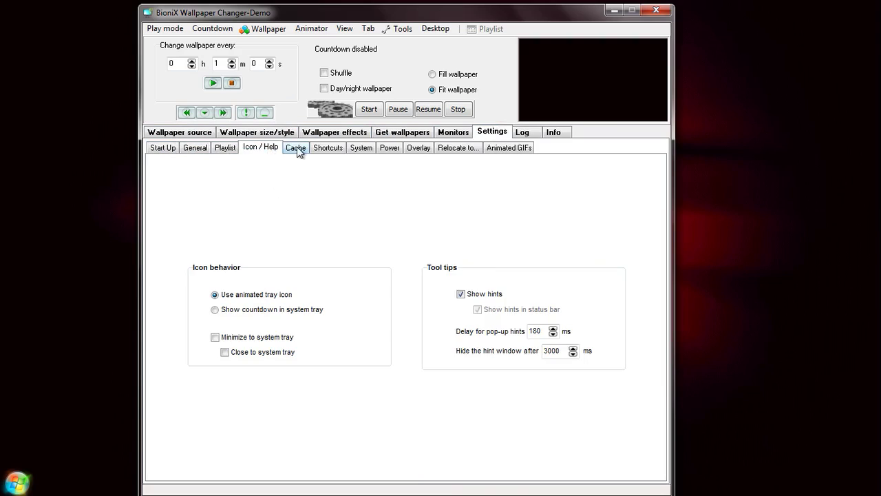
click(389, 147)
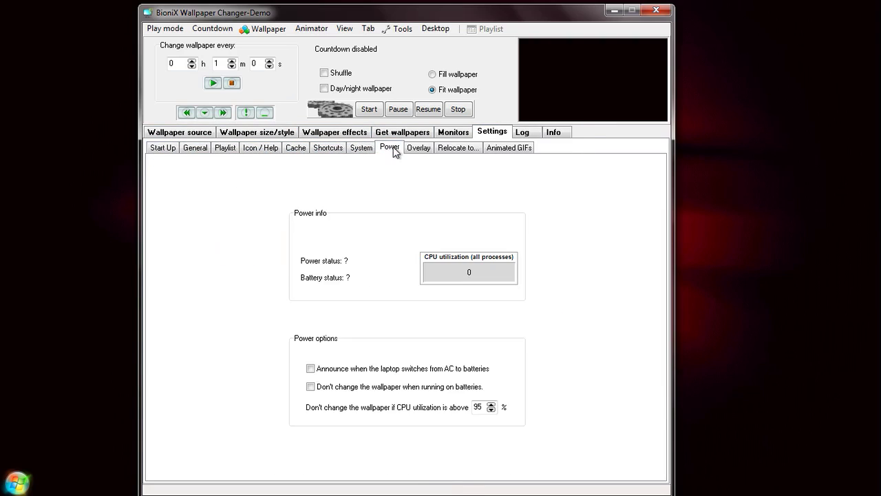
click(179, 131)
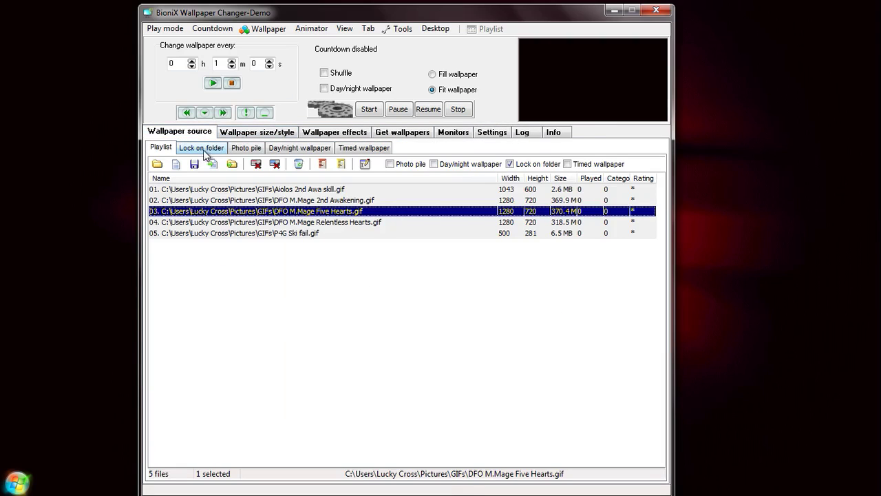
click(201, 147)
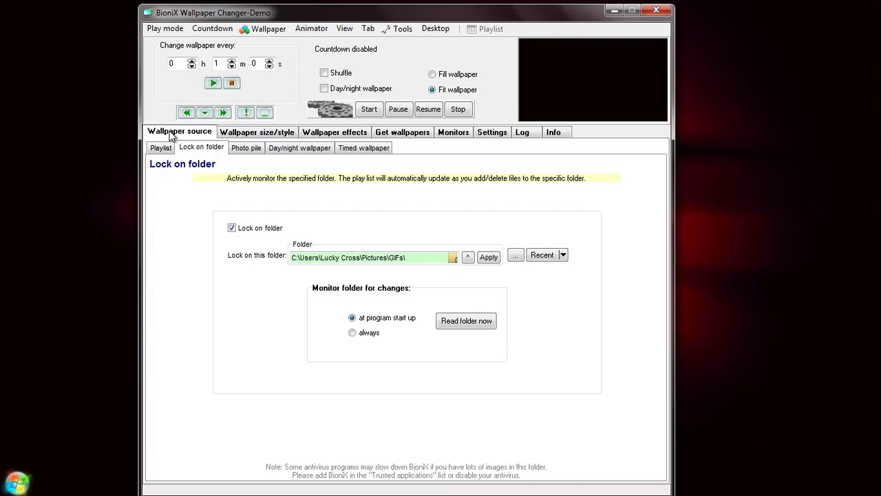
mouse_move(241, 268)
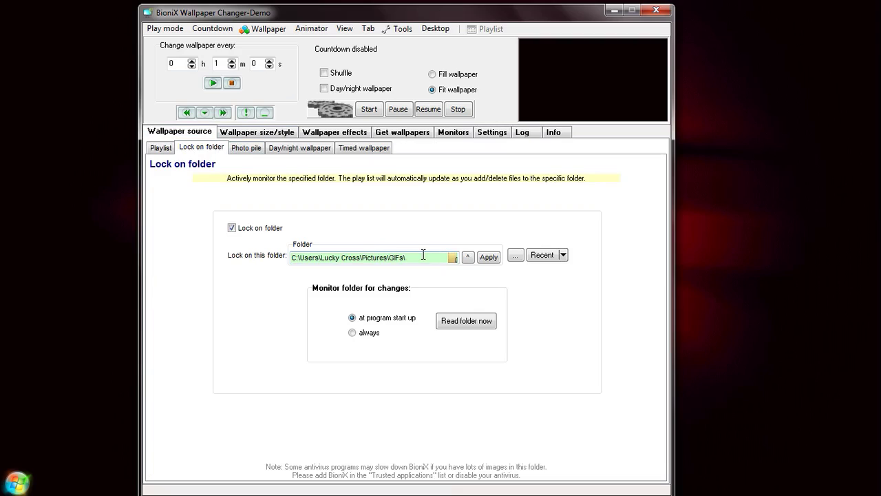
click(160, 146)
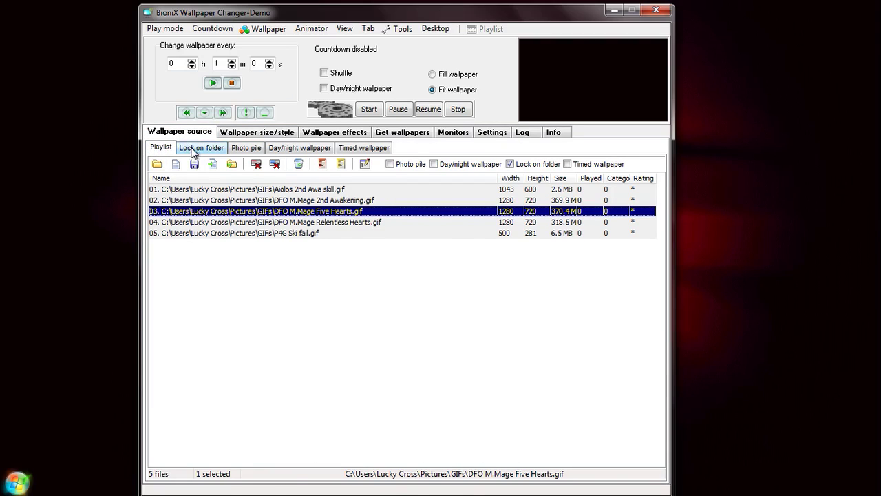
click(200, 147)
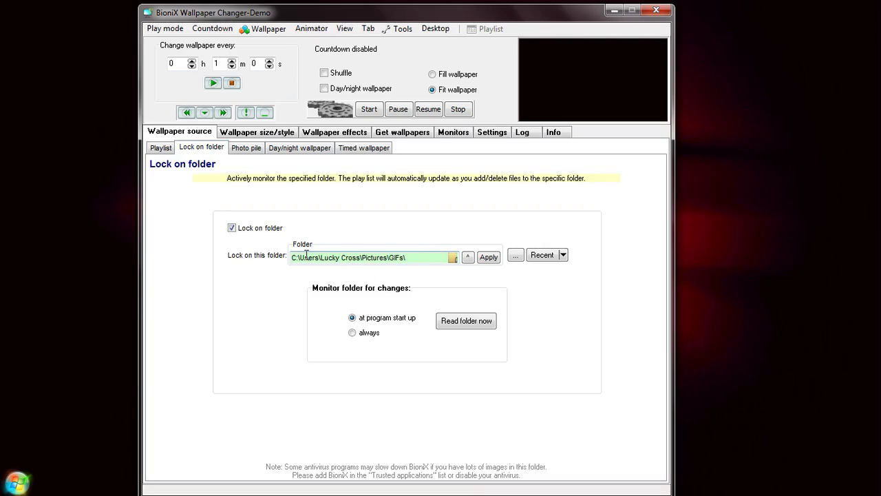
mouse_move(232, 228)
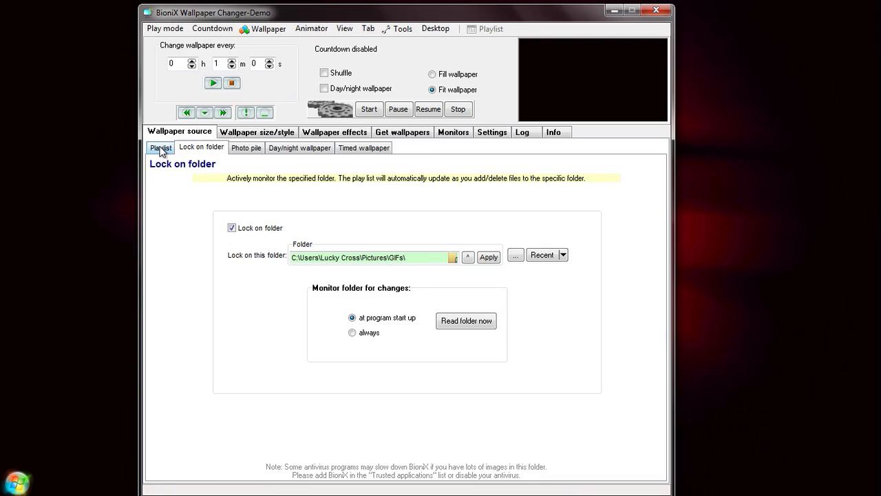
Show the Playlist sub-tab listing the five GIFs, Five Hearts selected.
click(160, 147)
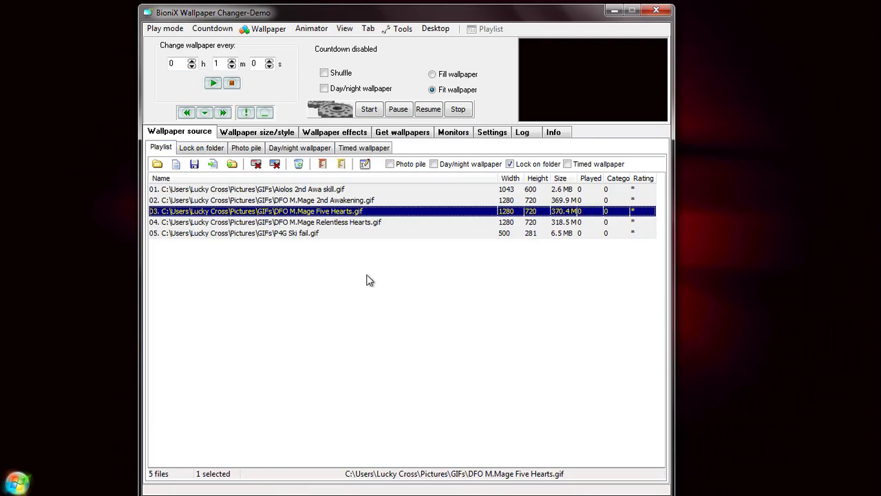
mouse_move(341, 204)
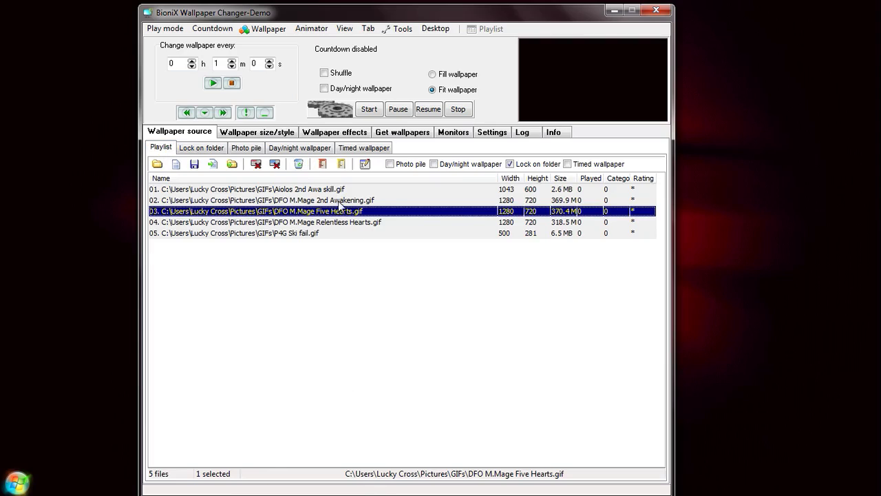
mouse_move(308, 195)
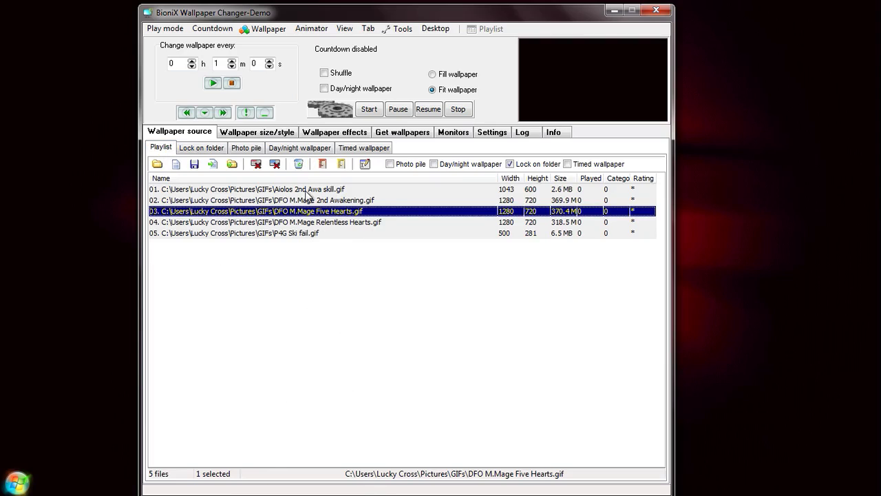
mouse_move(300, 285)
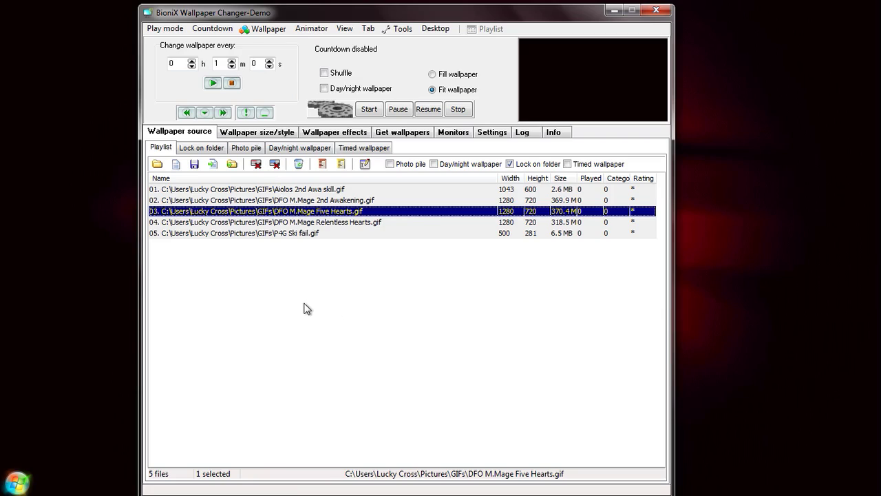
mouse_move(311, 285)
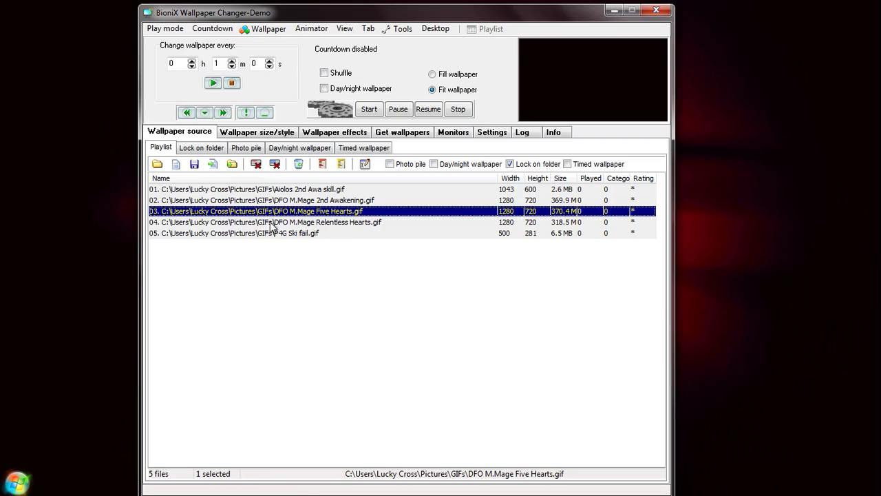
mouse_move(289, 212)
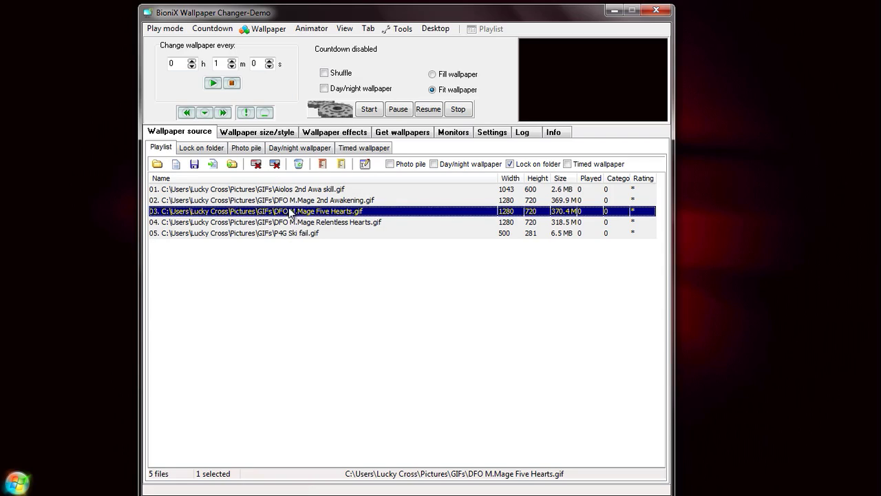
mouse_move(351, 313)
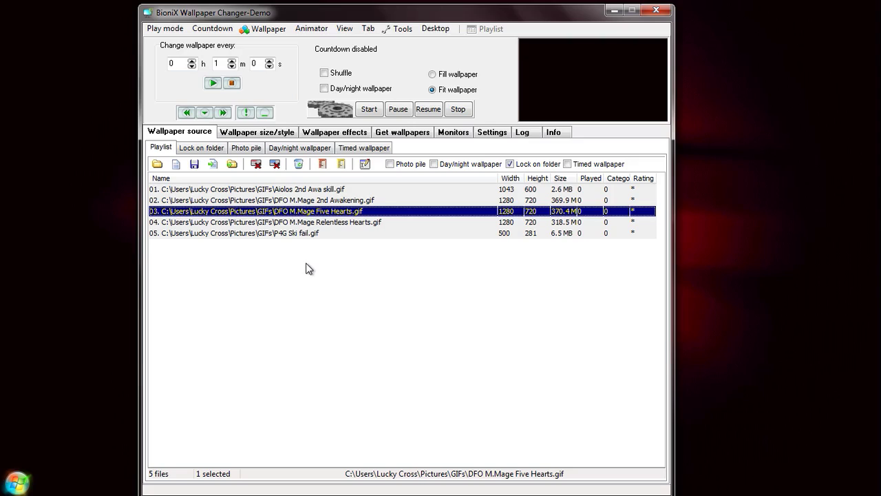
mouse_move(486, 303)
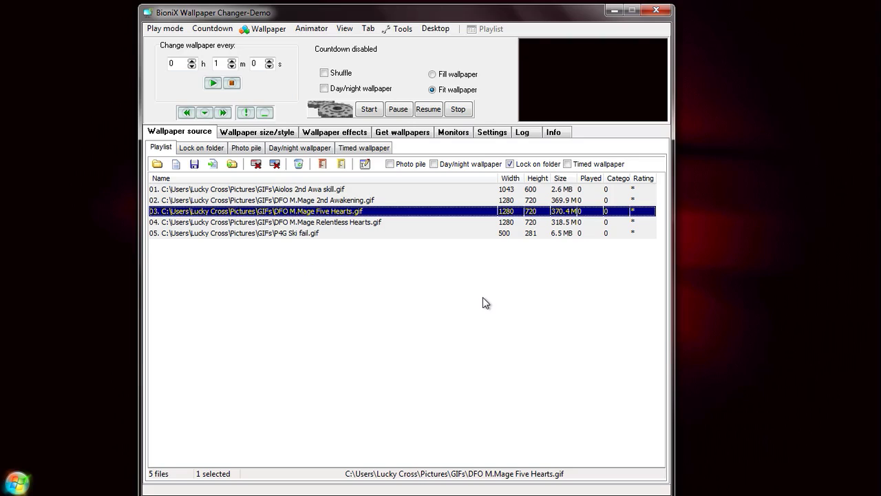
mouse_move(366, 47)
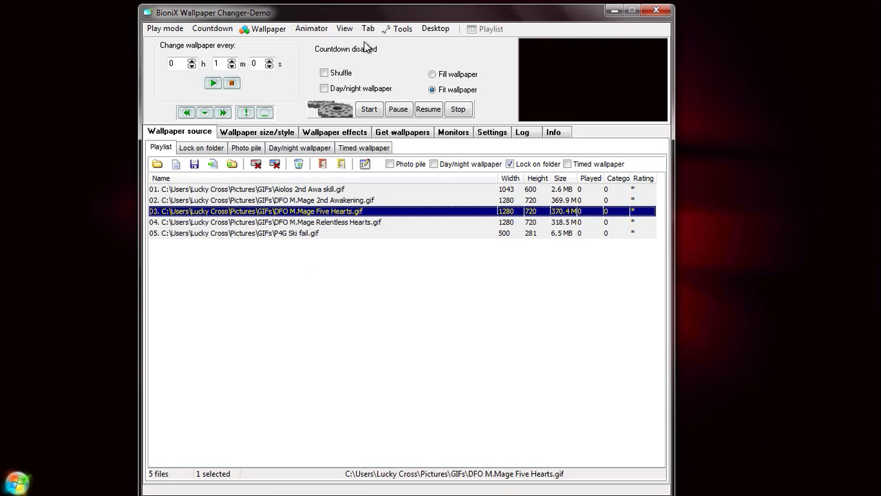
Check the Tools > Settings Animated GIFs options, return to Wallpaper source, and close BioniX.
click(435, 28)
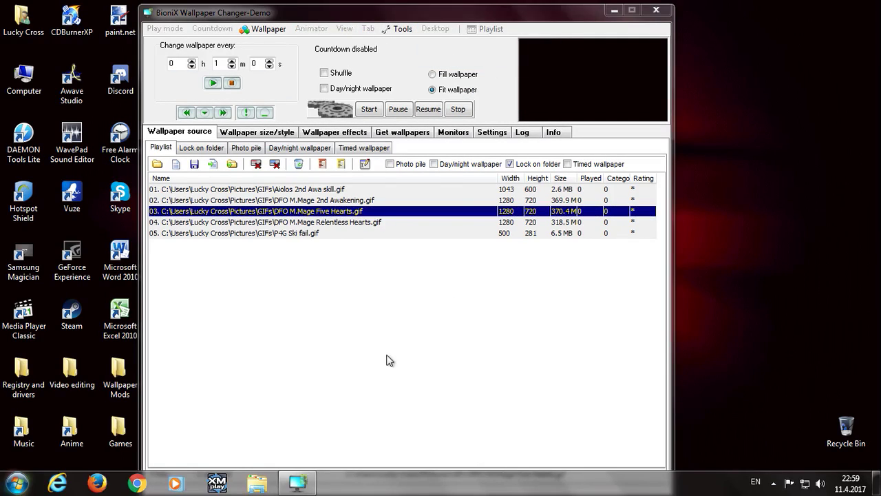
mouse_move(386, 348)
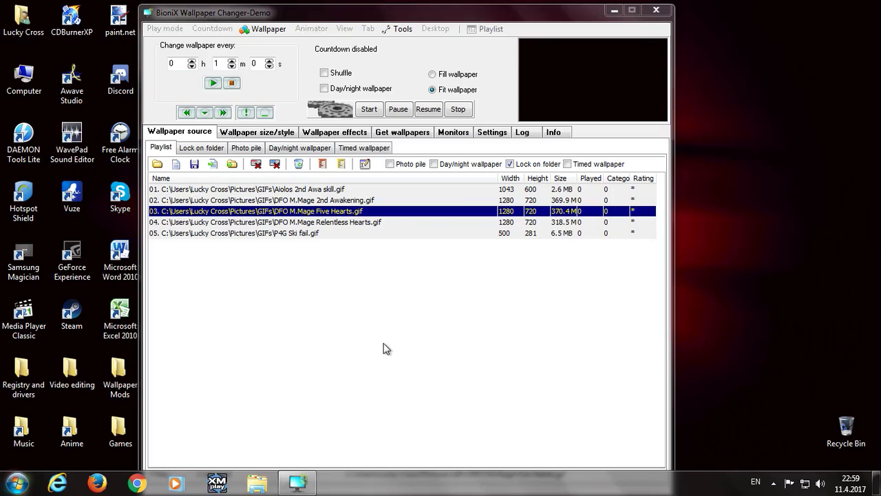
mouse_move(372, 346)
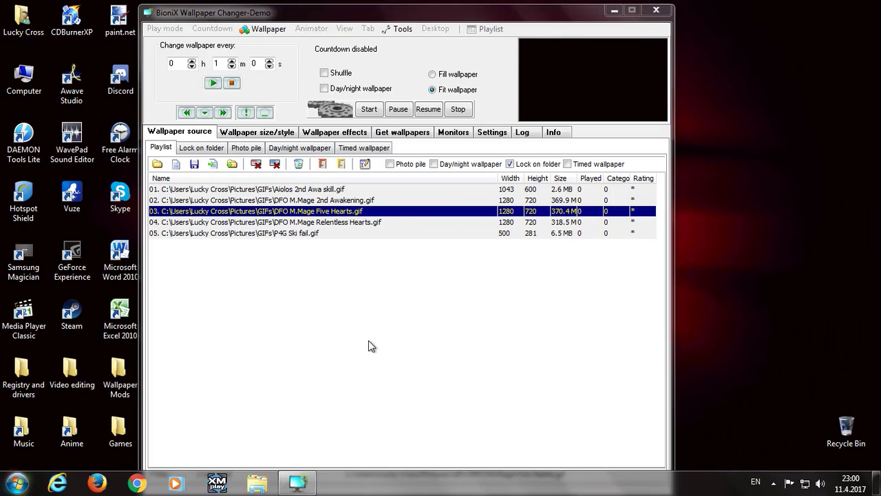
click(491, 131)
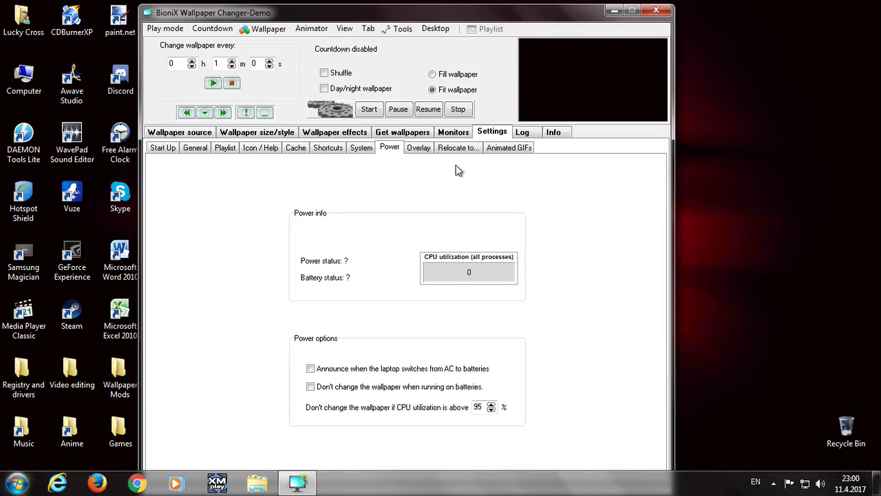
click(508, 147)
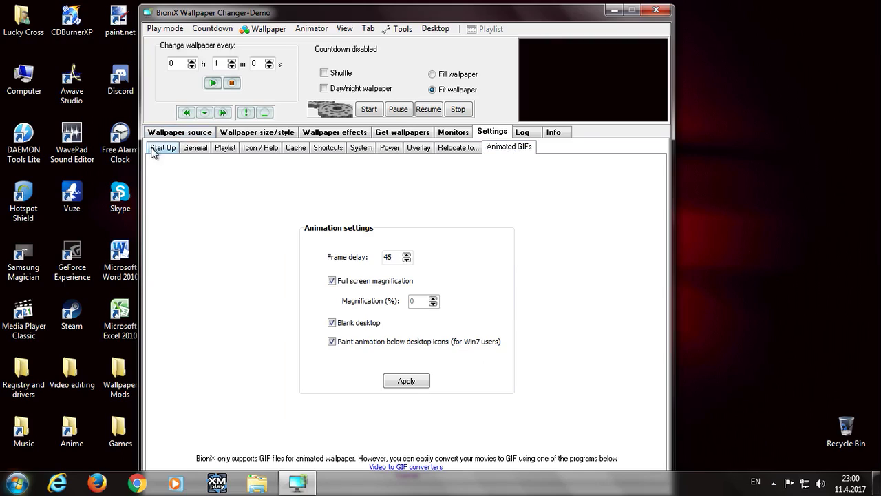
click(179, 132)
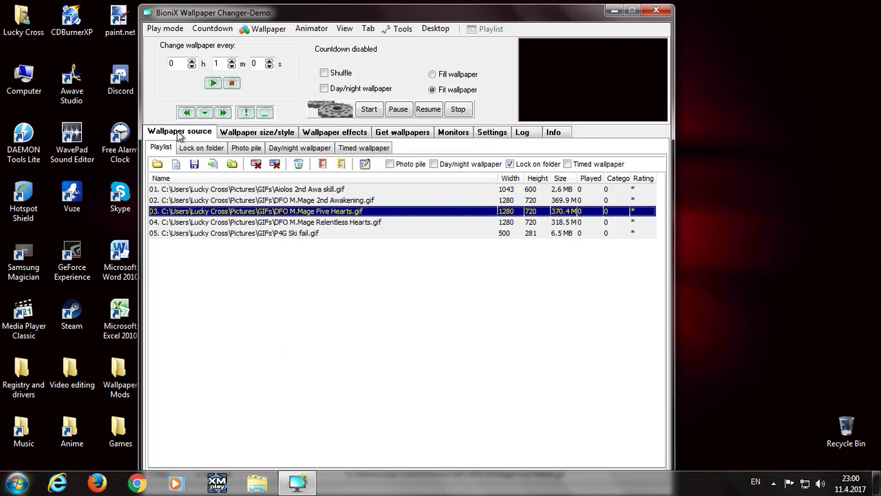
mouse_move(456, 320)
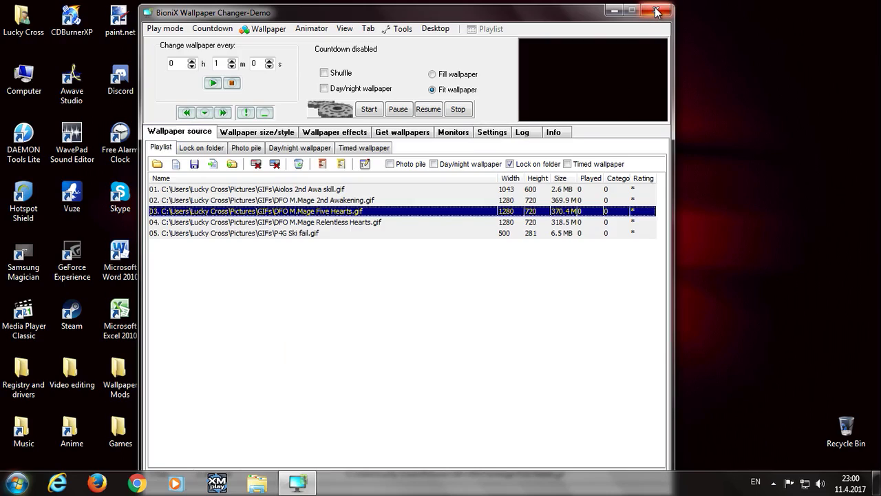
mouse_move(656, 11)
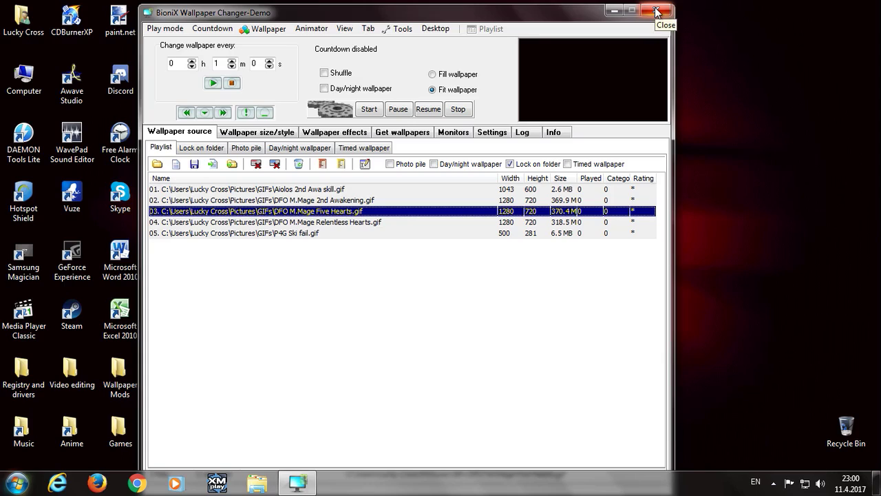
click(656, 11)
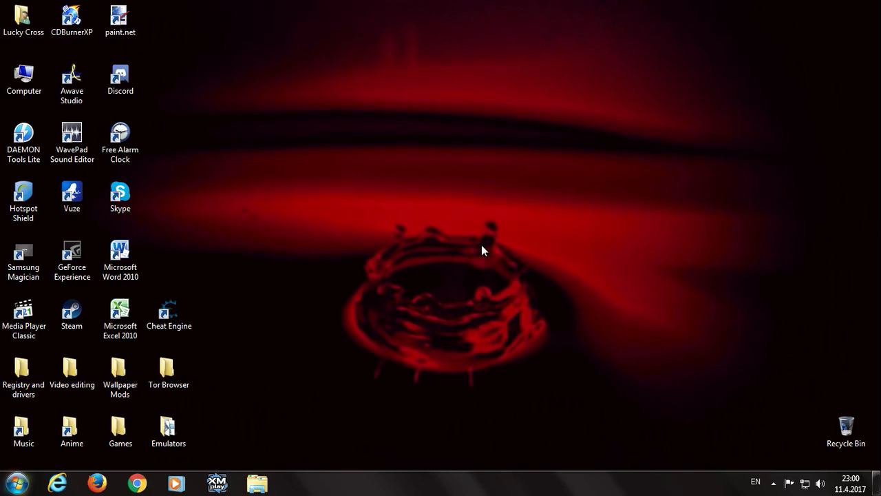